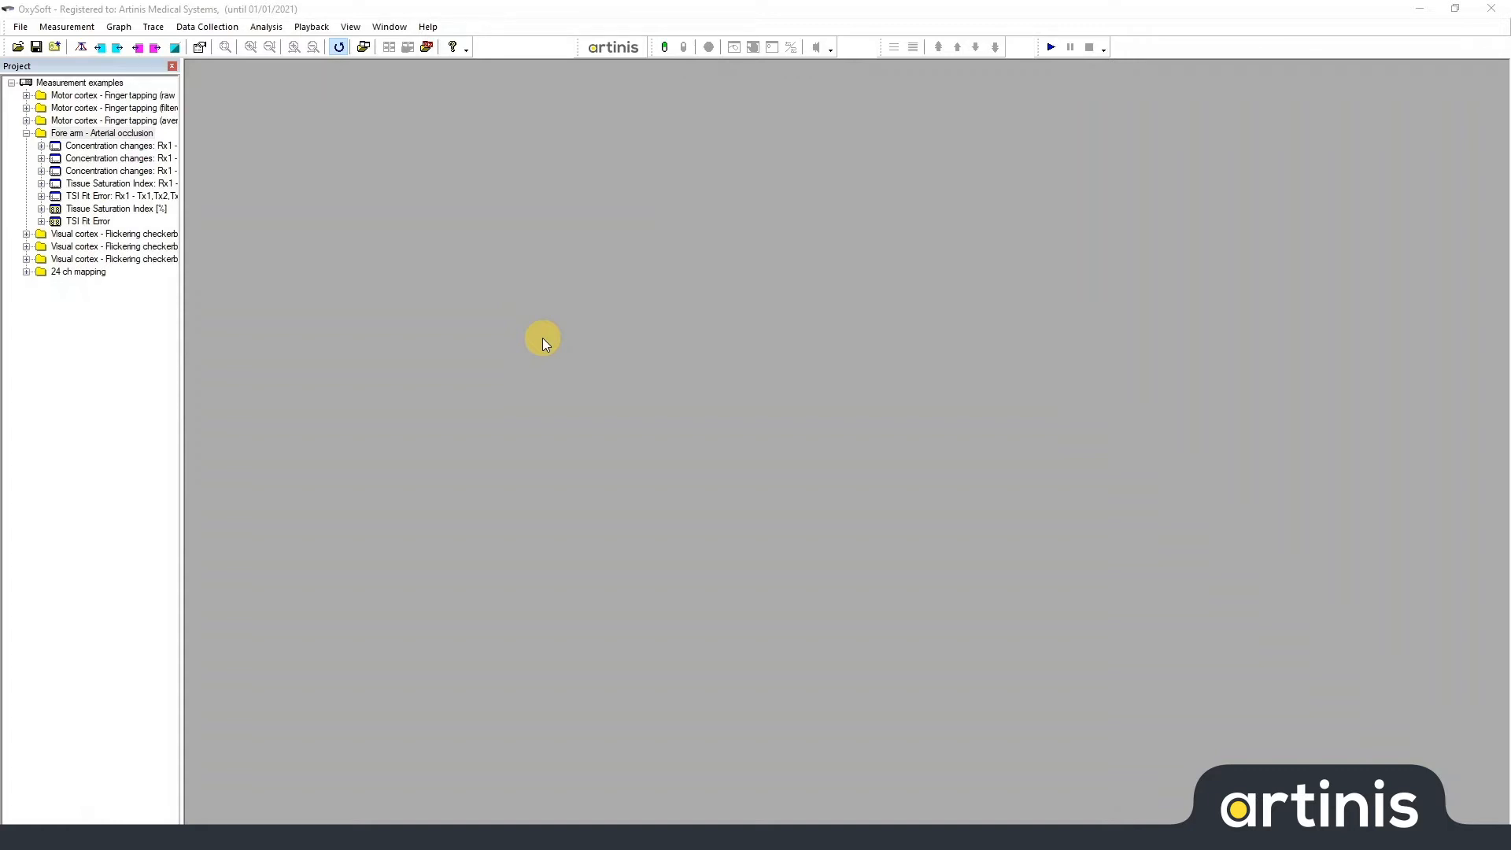
Select the Fore arm - Arterial occlusion measurement and show the Graph commands
{"action": "left_click", "coordinate": [91, 132]}
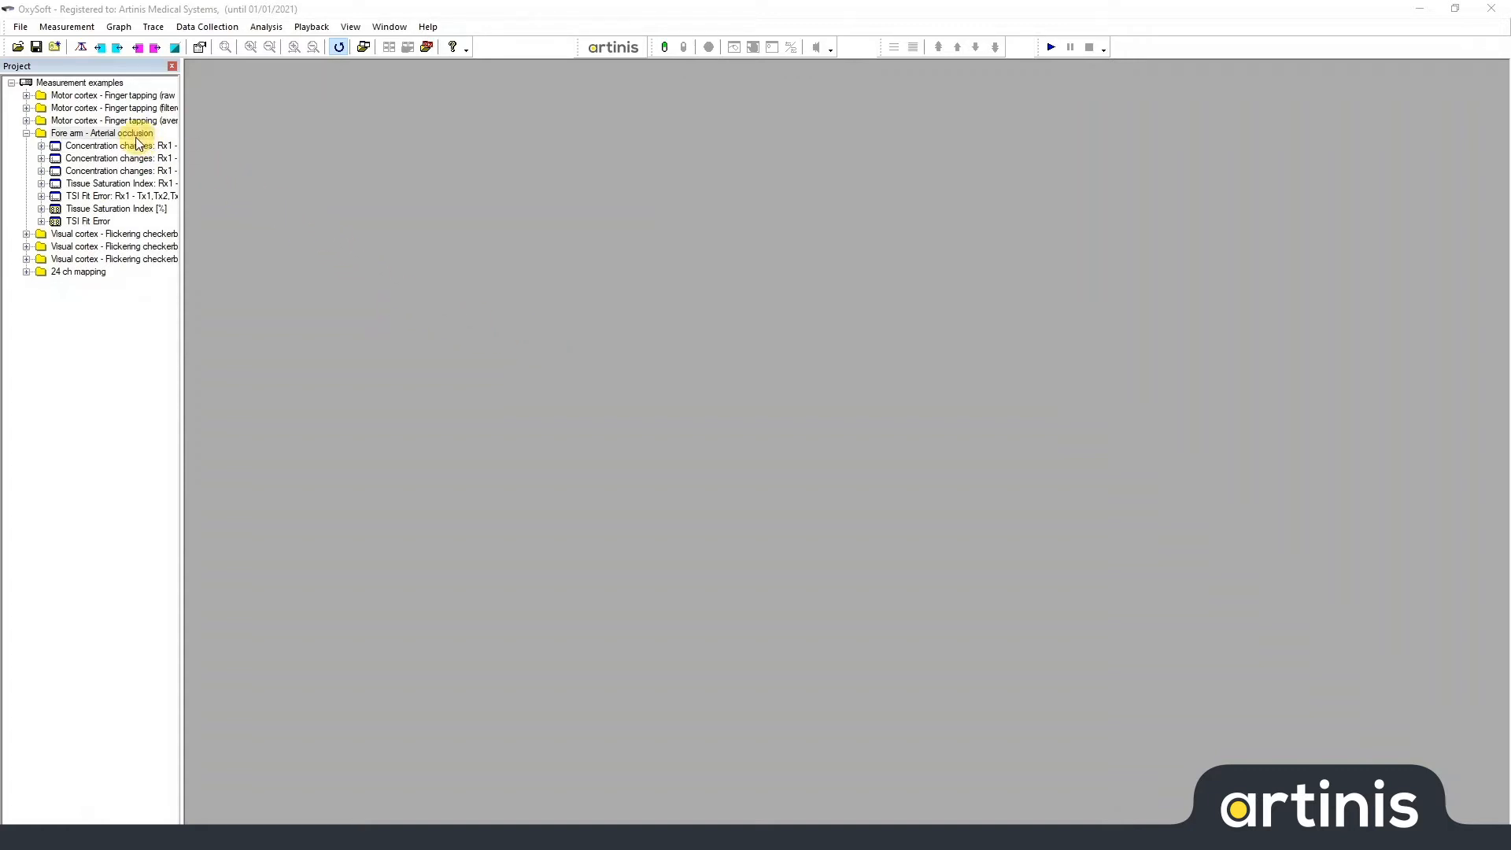
{"action": "right_click", "coordinate": [103, 132]}
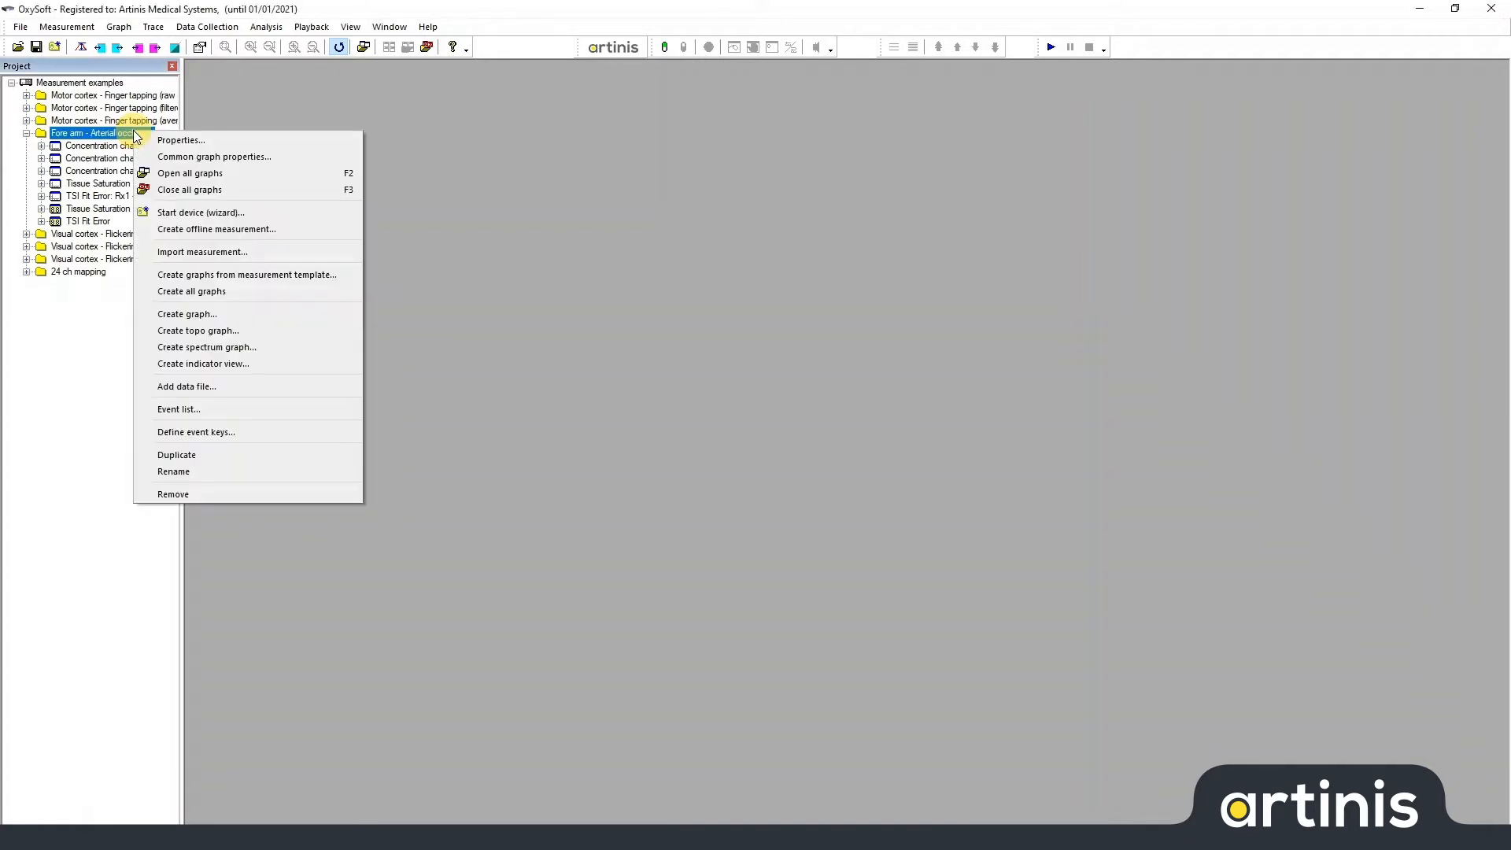
{"action": "mouse_move", "coordinate": [117, 26]}
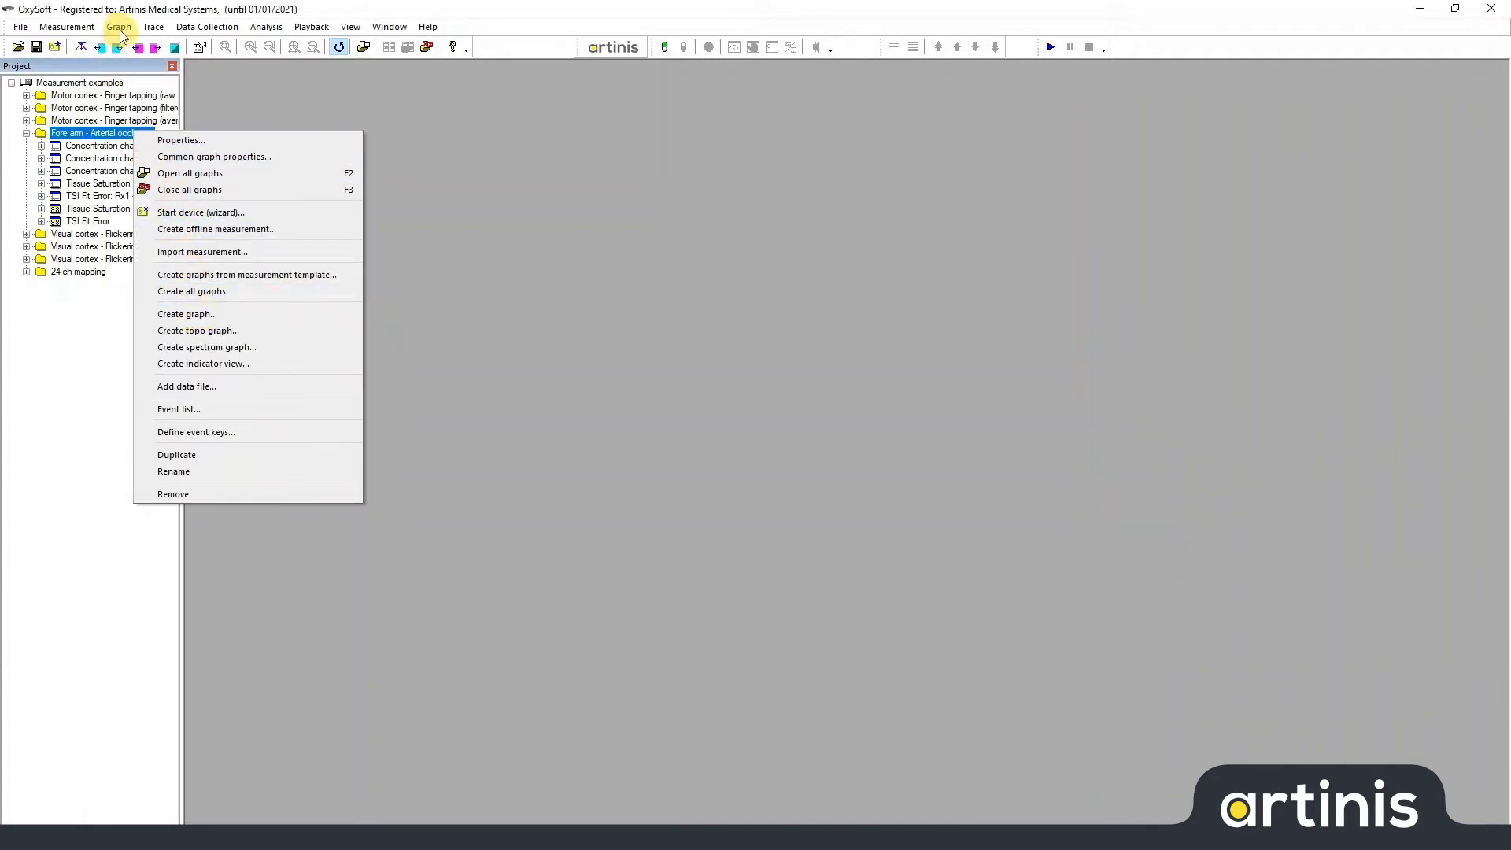
{"action": "left_click", "coordinate": [116, 26]}
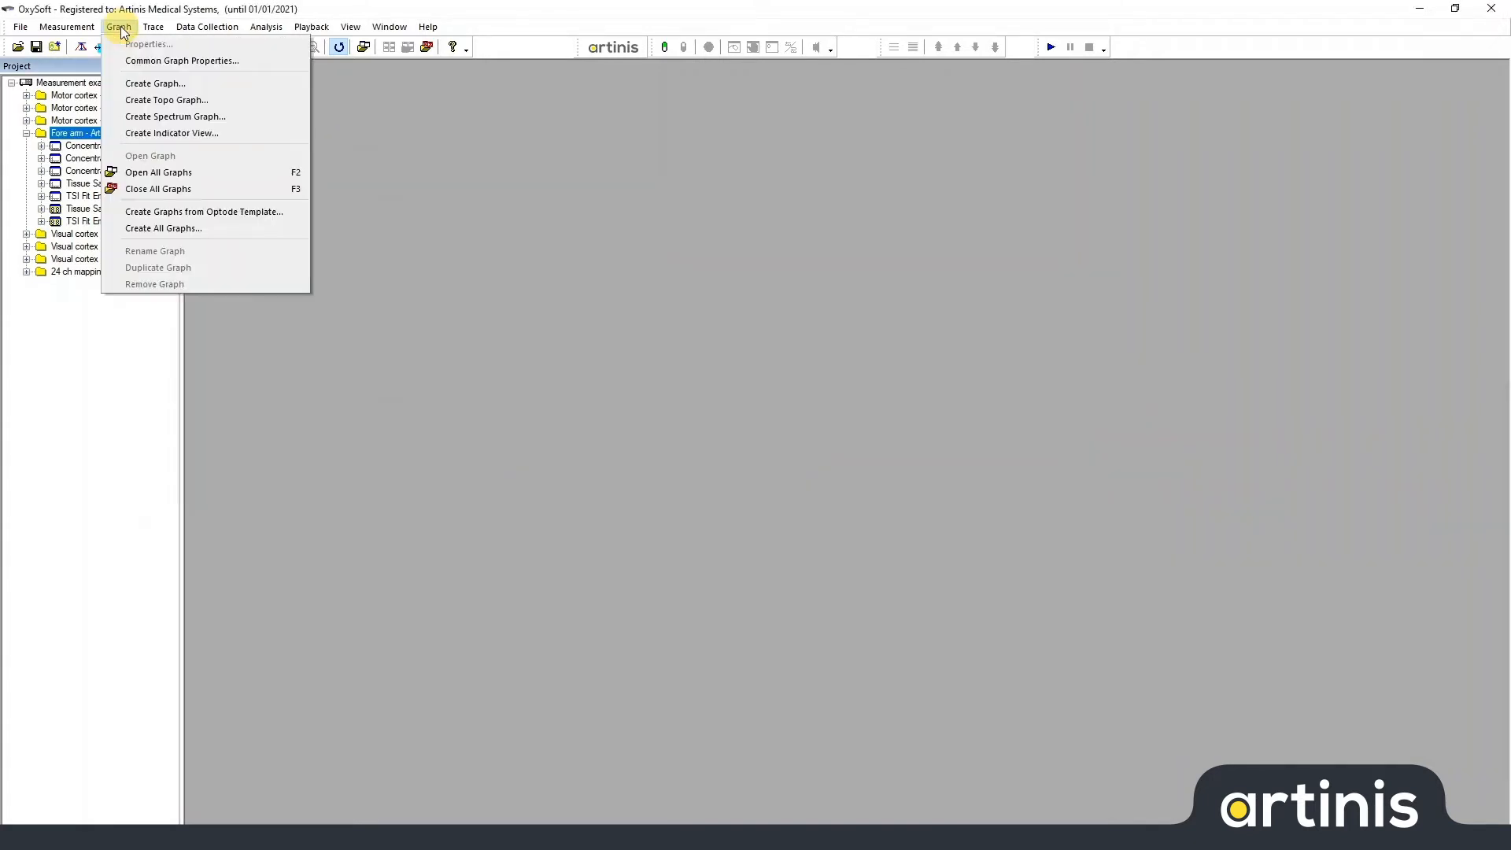
{"action": "mouse_move", "coordinate": [156, 82]}
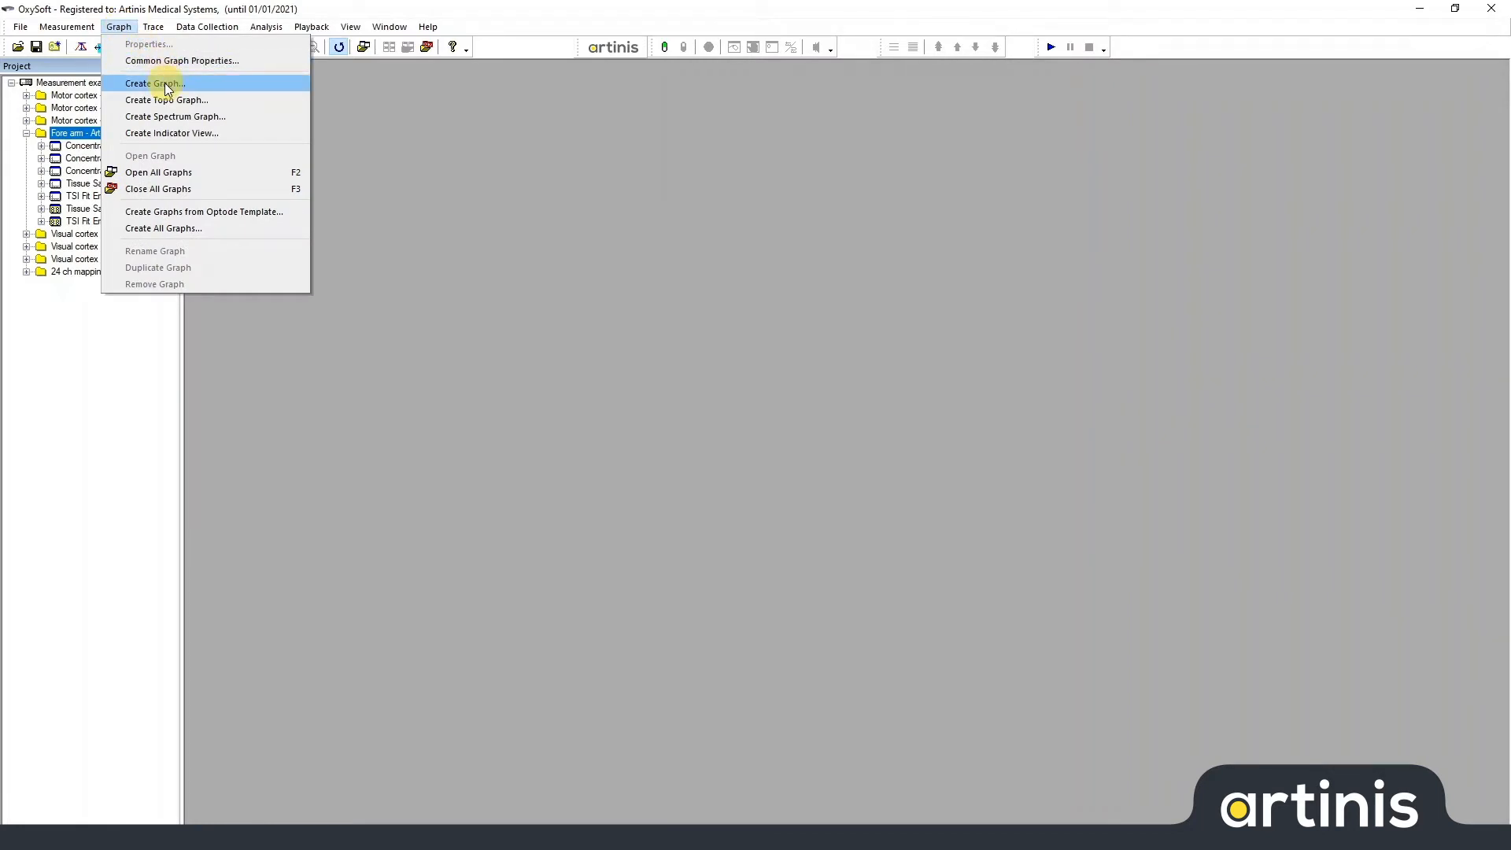
Create a graph with the default name 'New Graph' under Fore arm and open it
{"action": "left_click", "coordinate": [161, 82]}
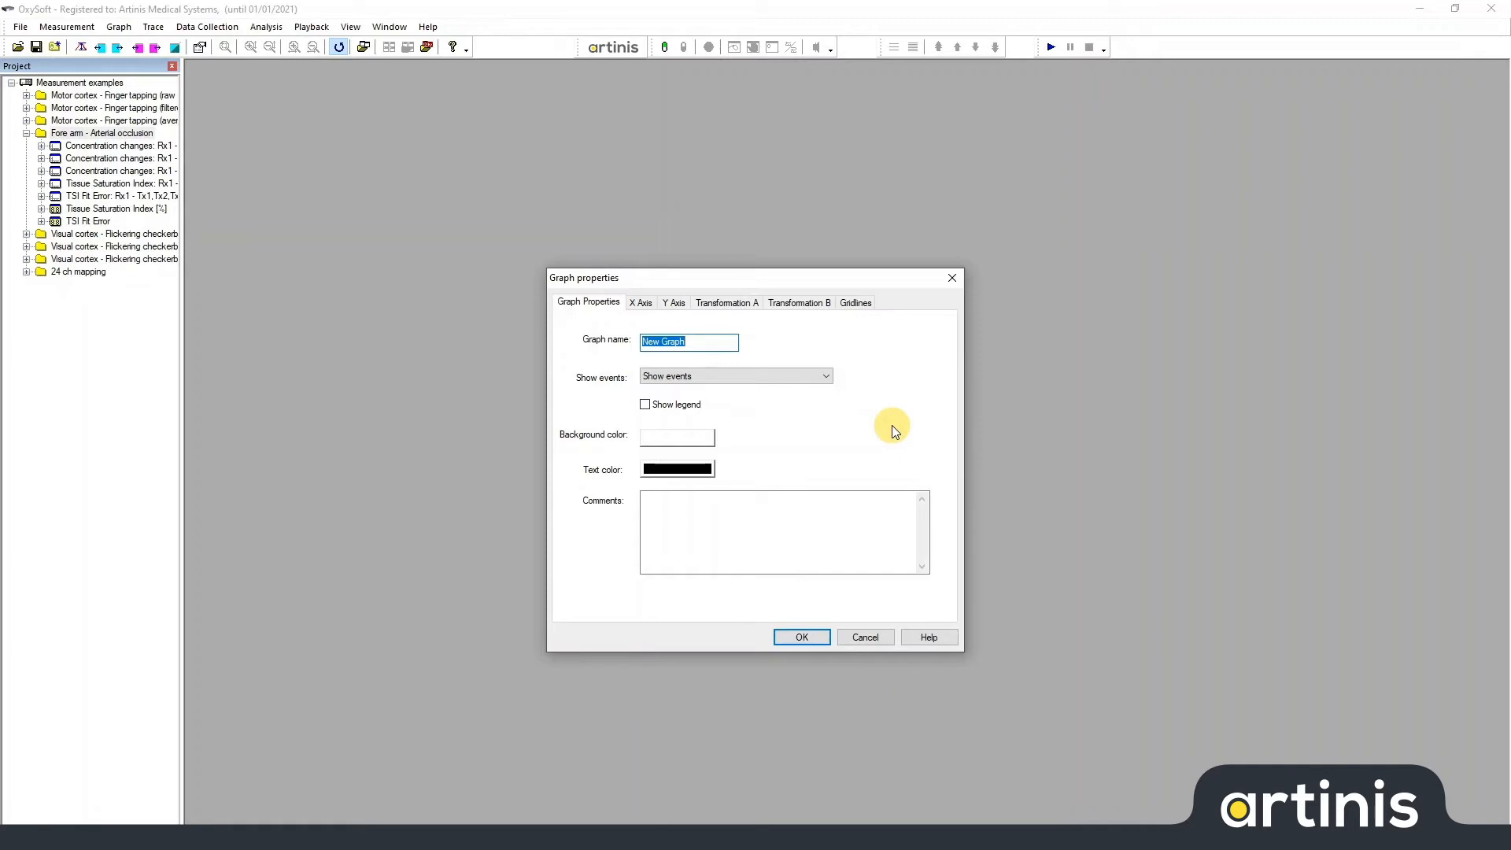
{"action": "mouse_move", "coordinate": [860, 534]}
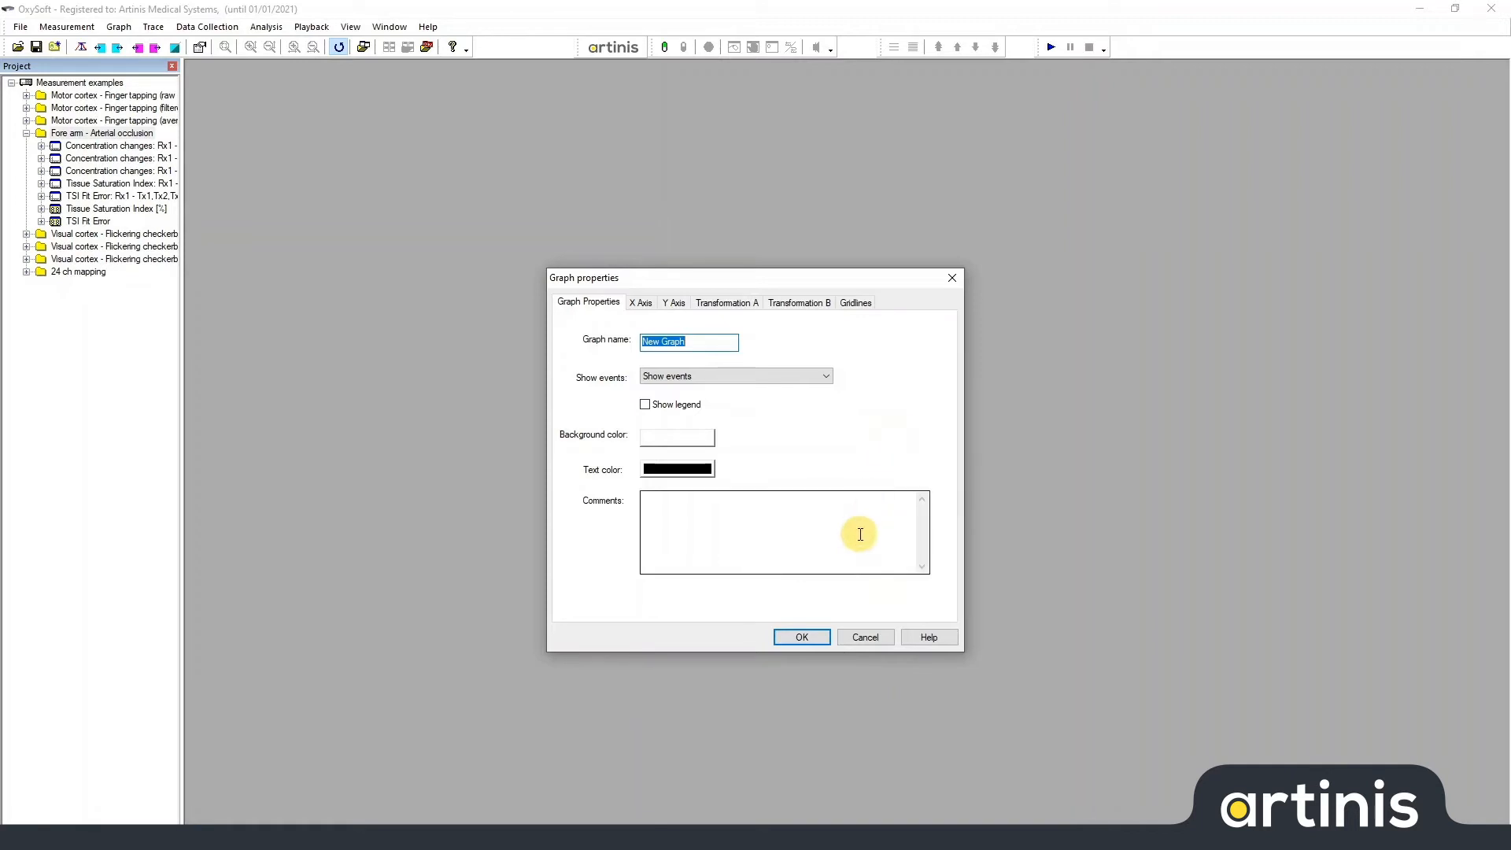
{"action": "left_click", "coordinate": [801, 635]}
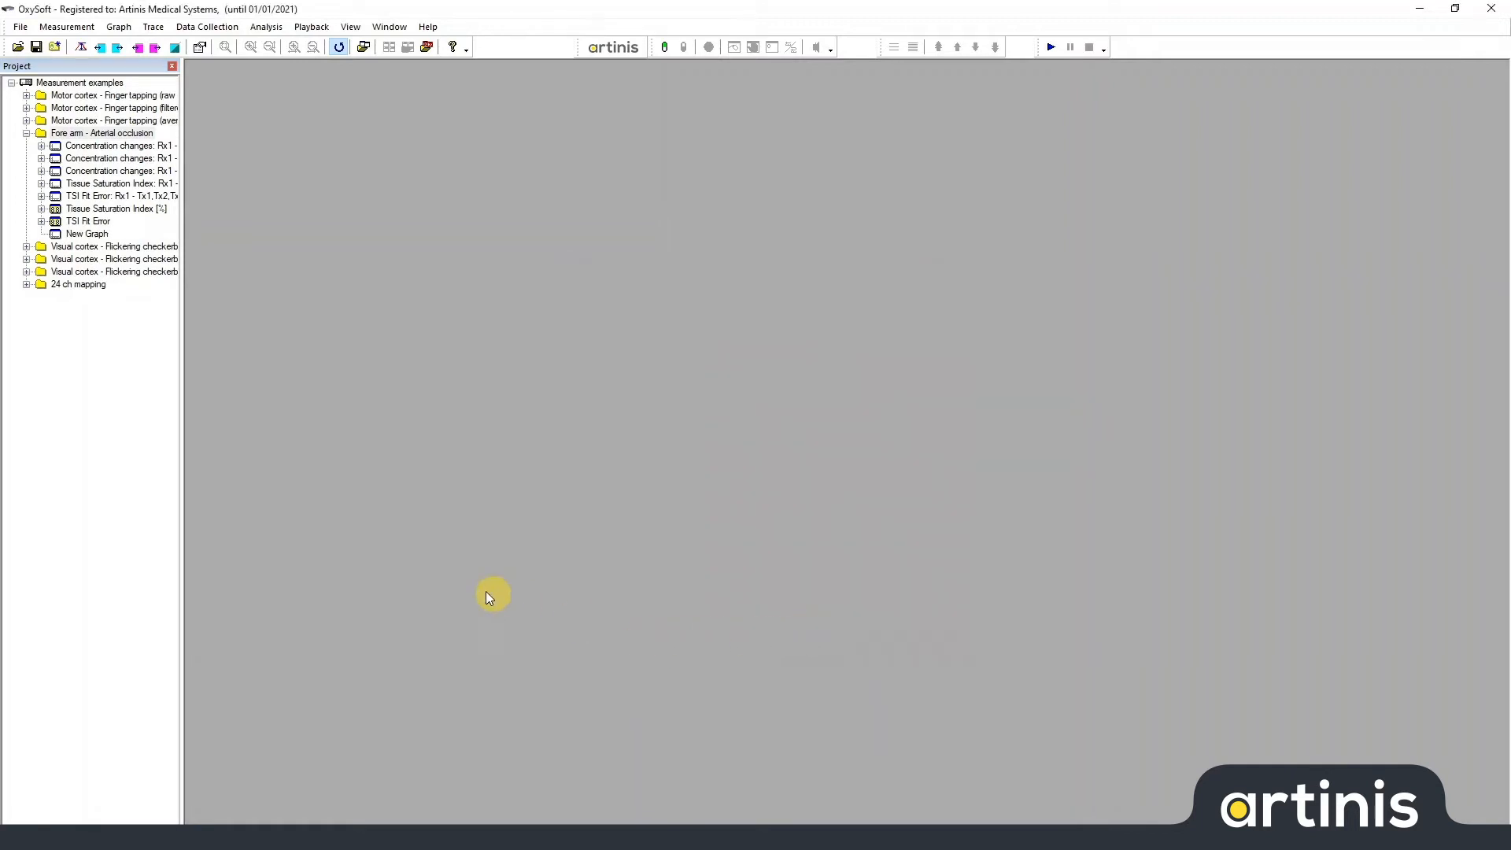
{"action": "double_click", "coordinate": [85, 233]}
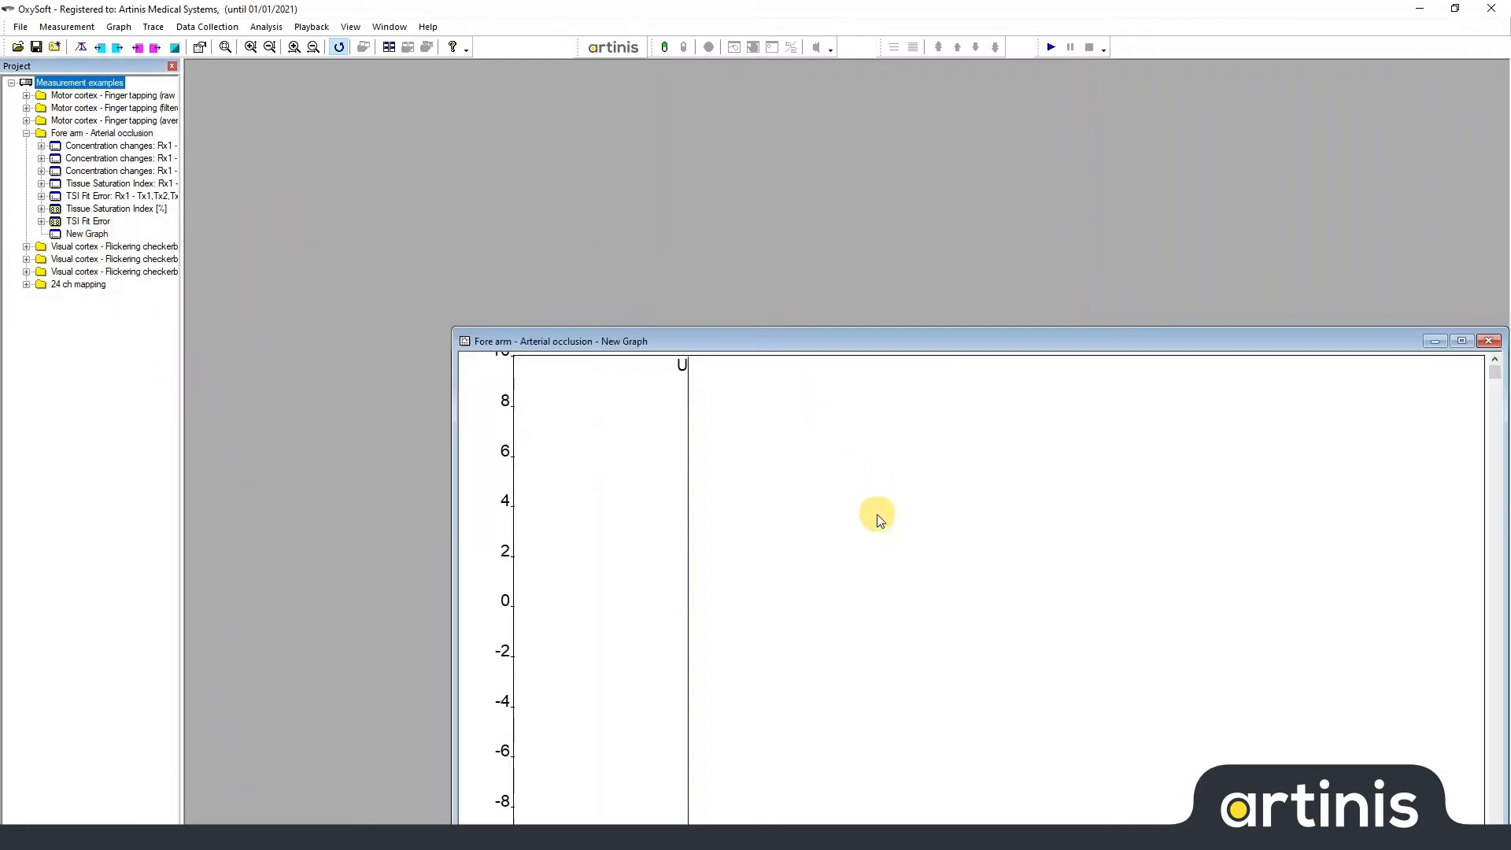
Add a trace to New Graph on channel Rx1-Tx1
{"action": "right_click", "coordinate": [875, 514]}
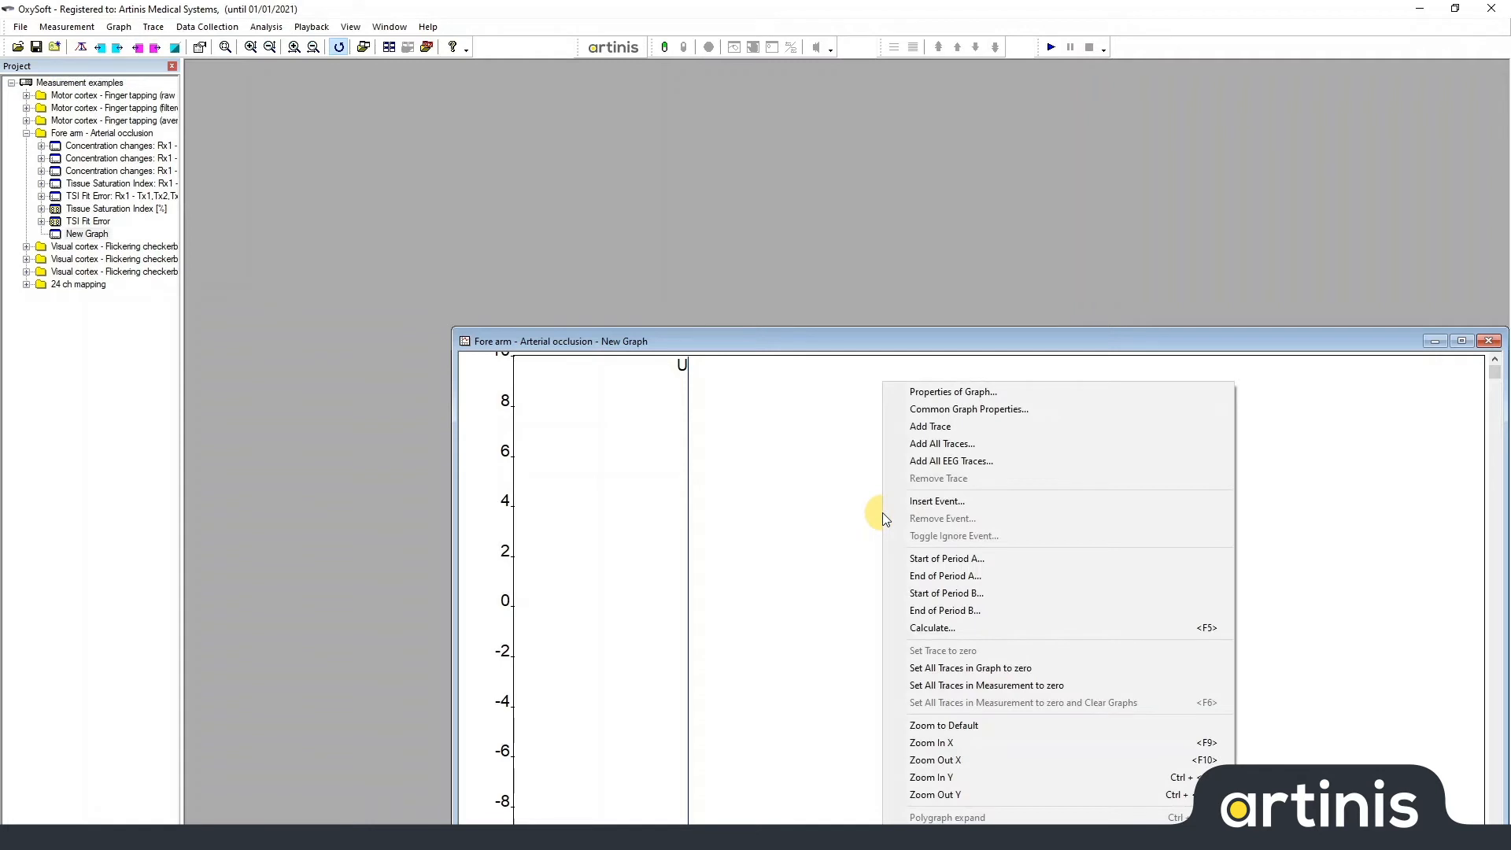
{"action": "left_click", "coordinate": [930, 425]}
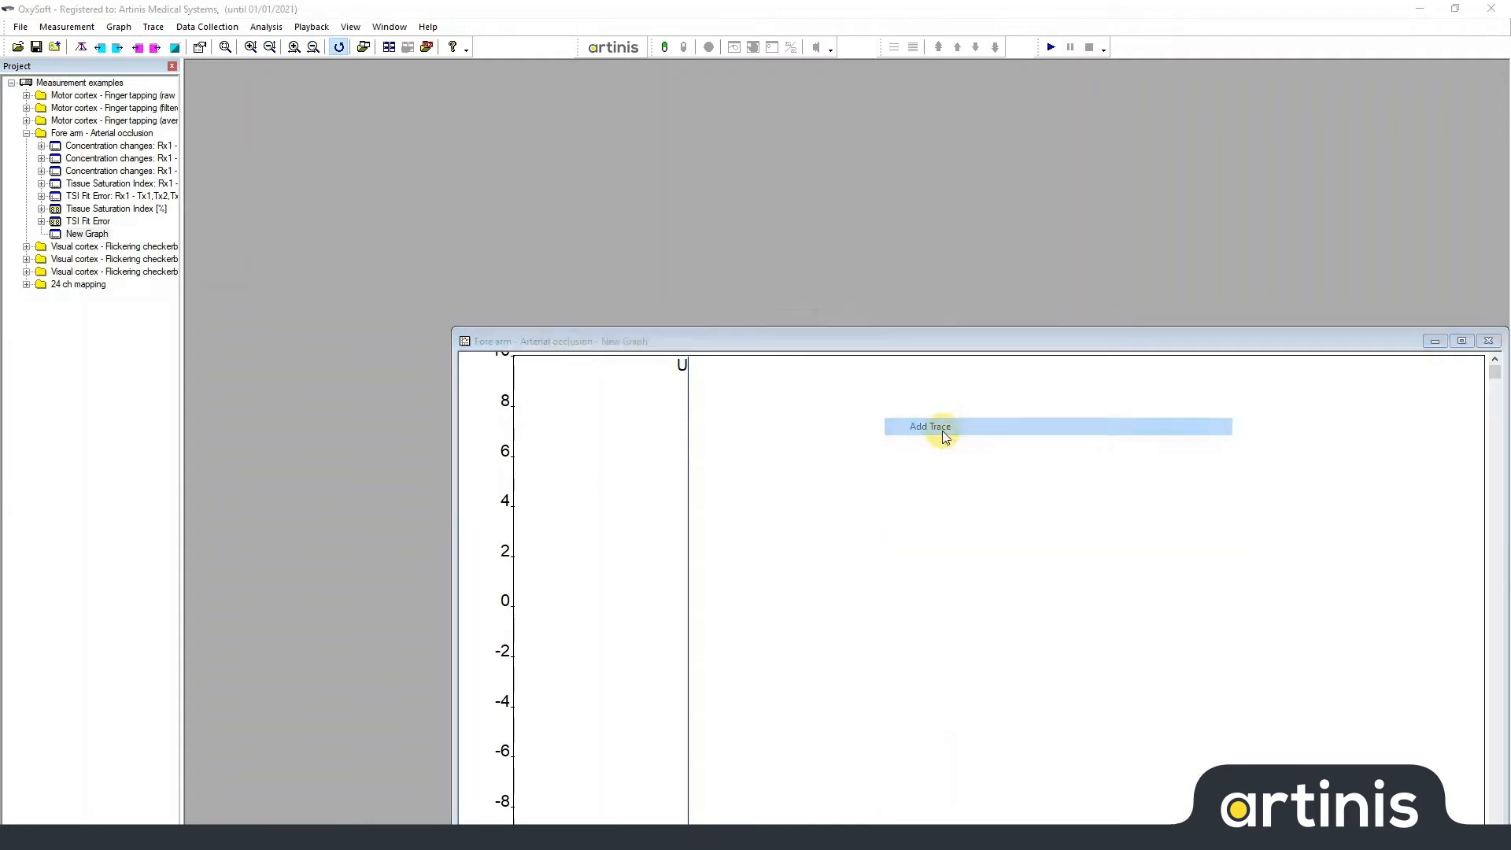
{"action": "left_click", "coordinate": [929, 425]}
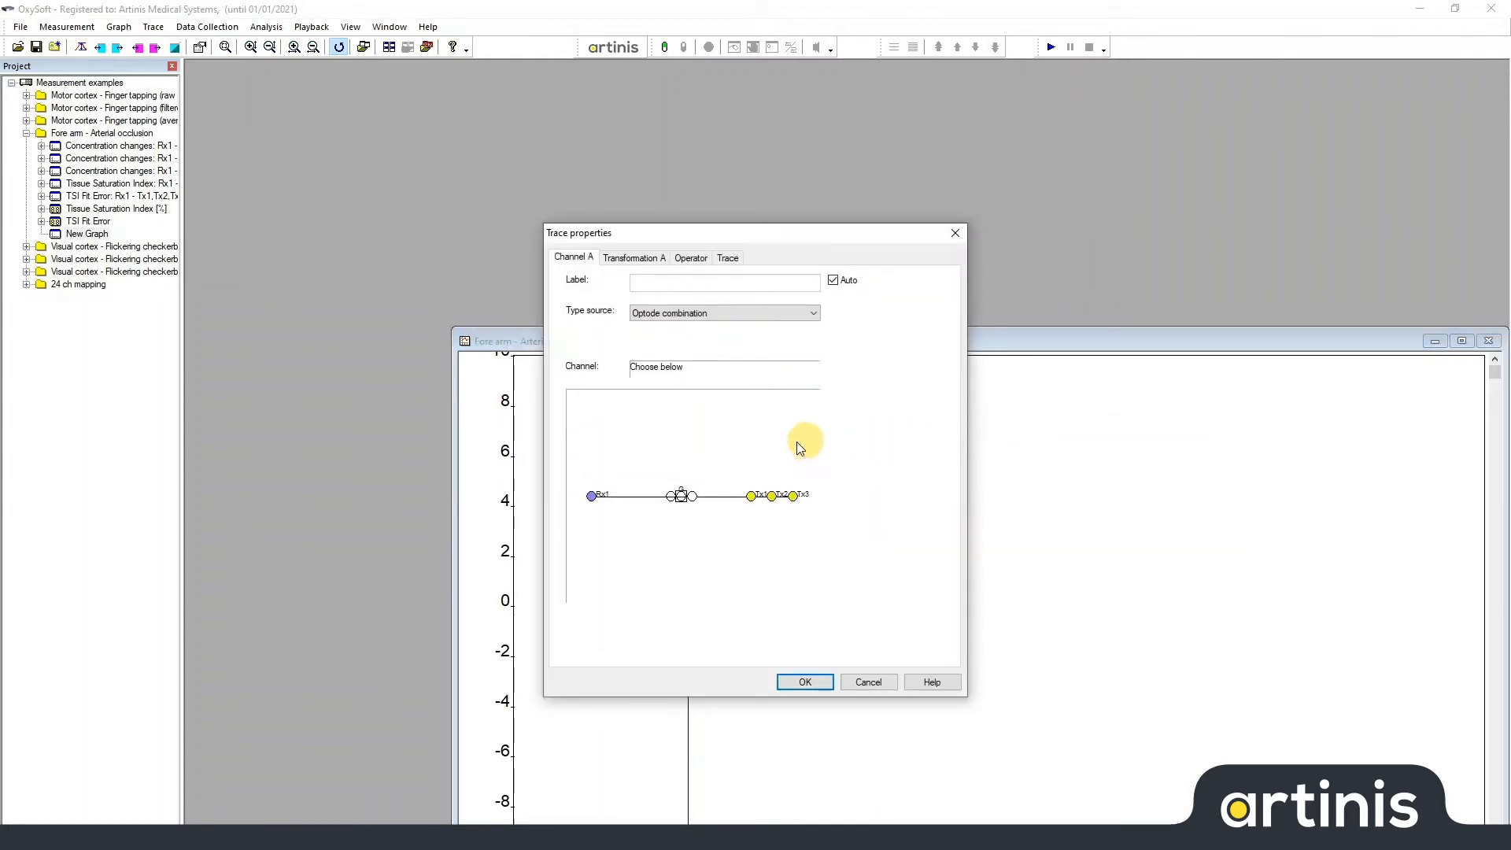
{"action": "left_click", "coordinate": [674, 496]}
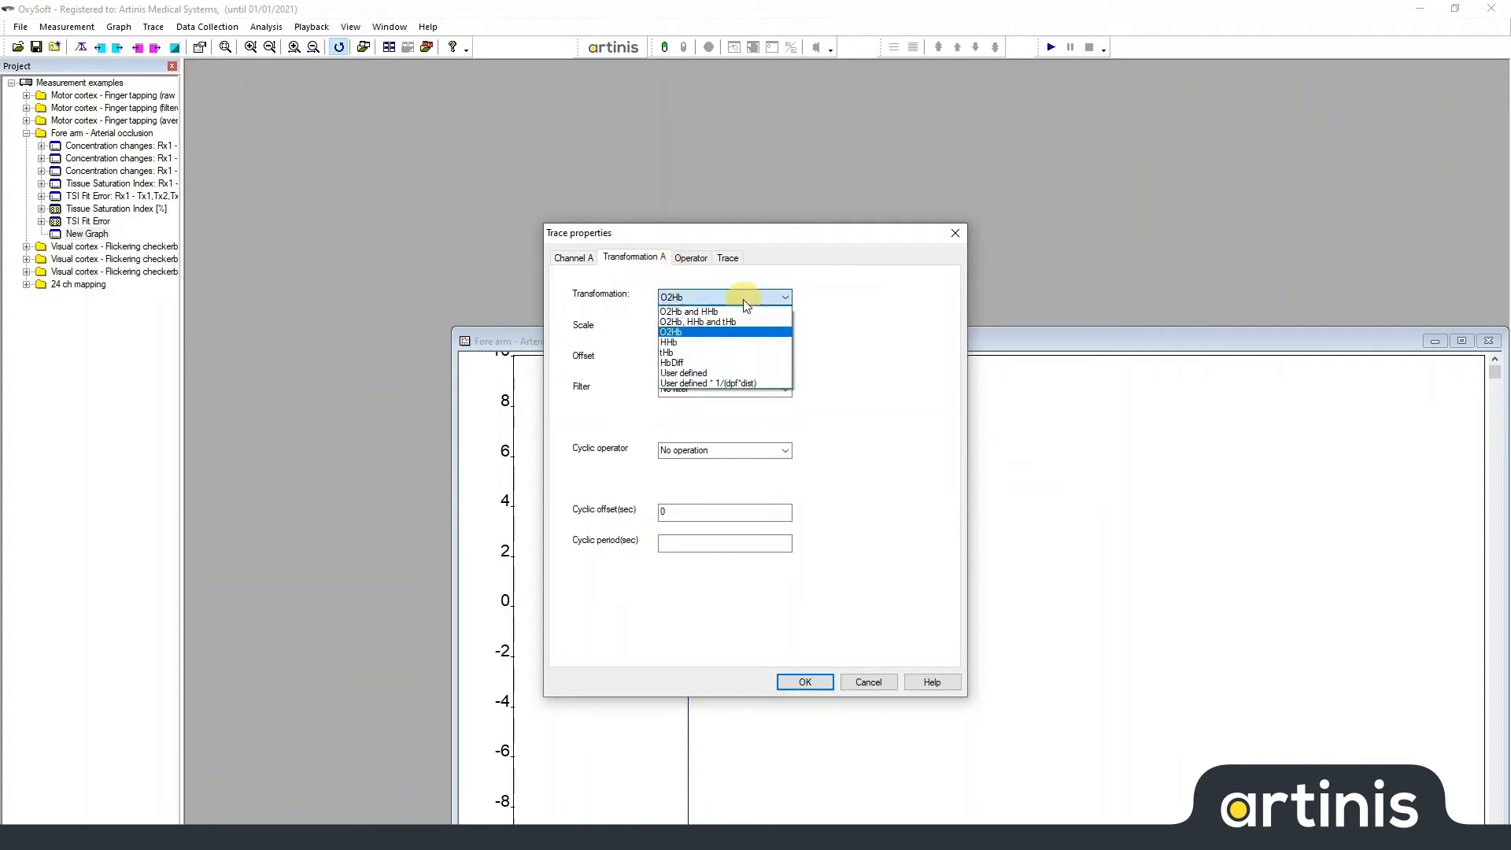
{"action": "mouse_move", "coordinate": [724, 310]}
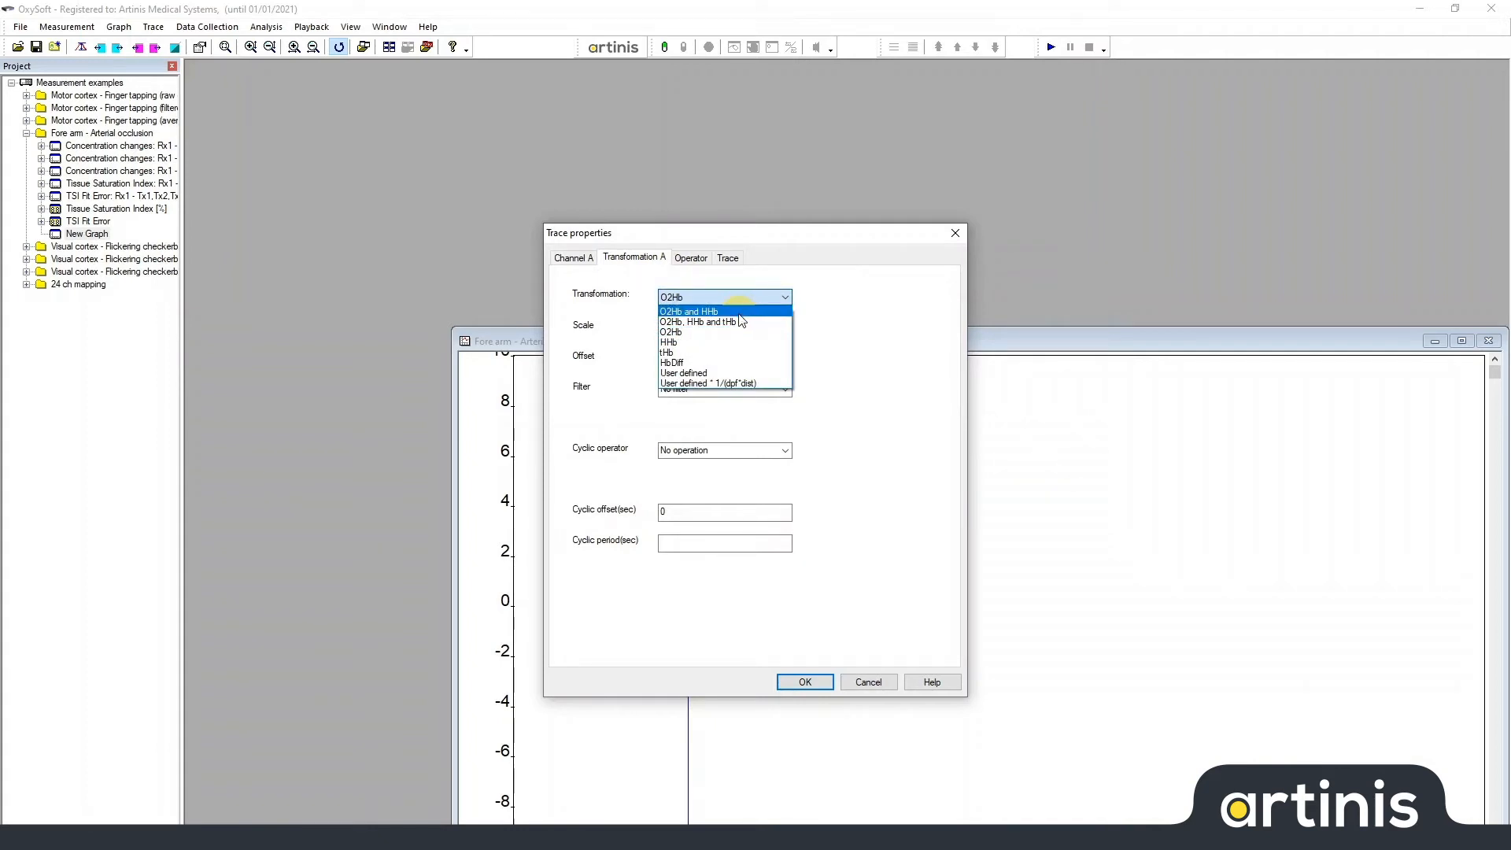
Set Transformation A to 'O2Hb and HHb' and confirm the Rx1-Tx1 trace
{"action": "left_click", "coordinate": [687, 310]}
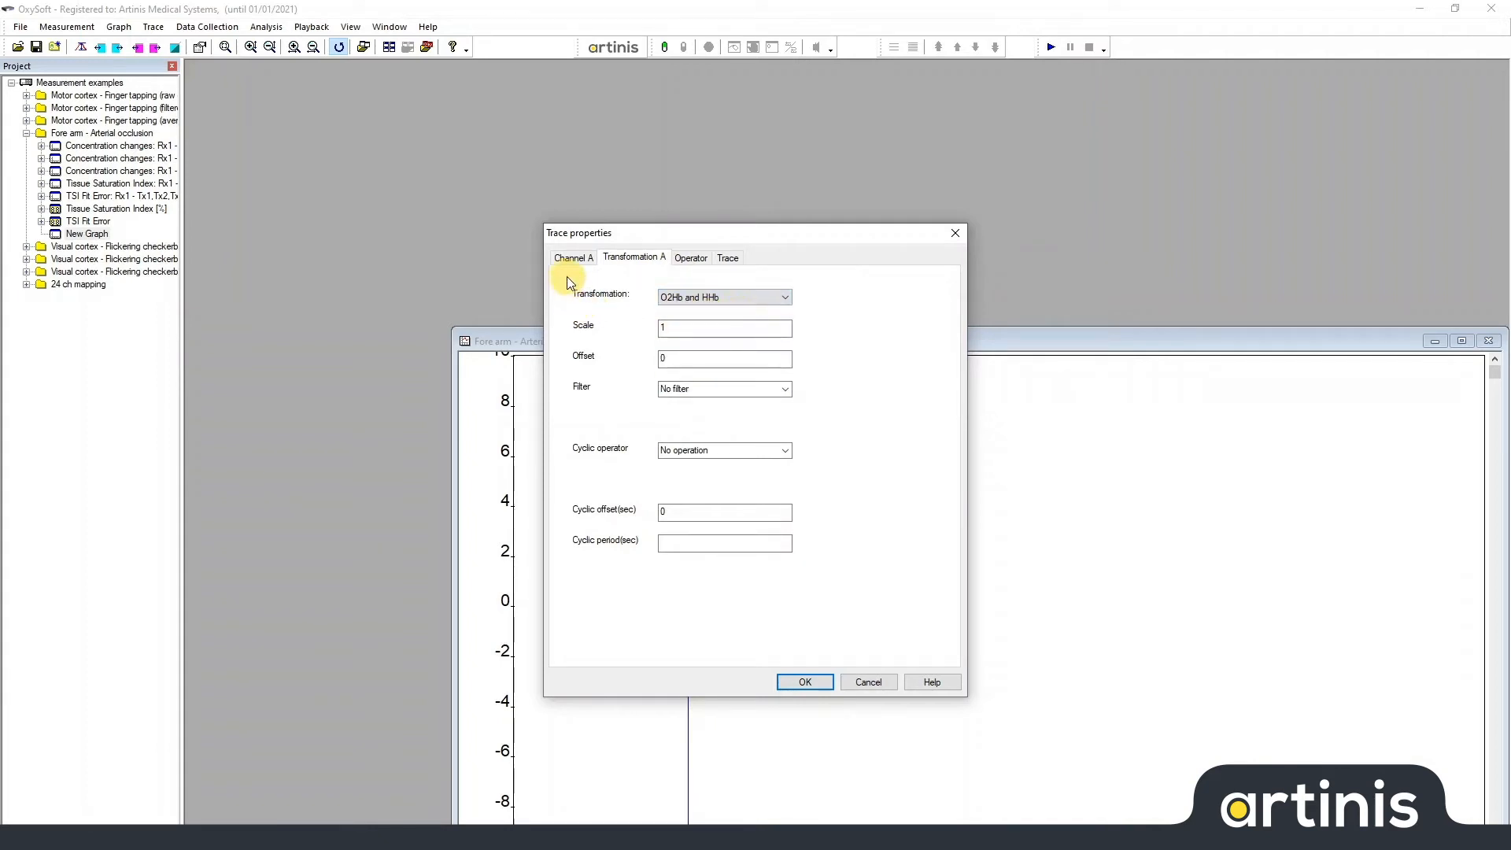
{"action": "left_click", "coordinate": [573, 259]}
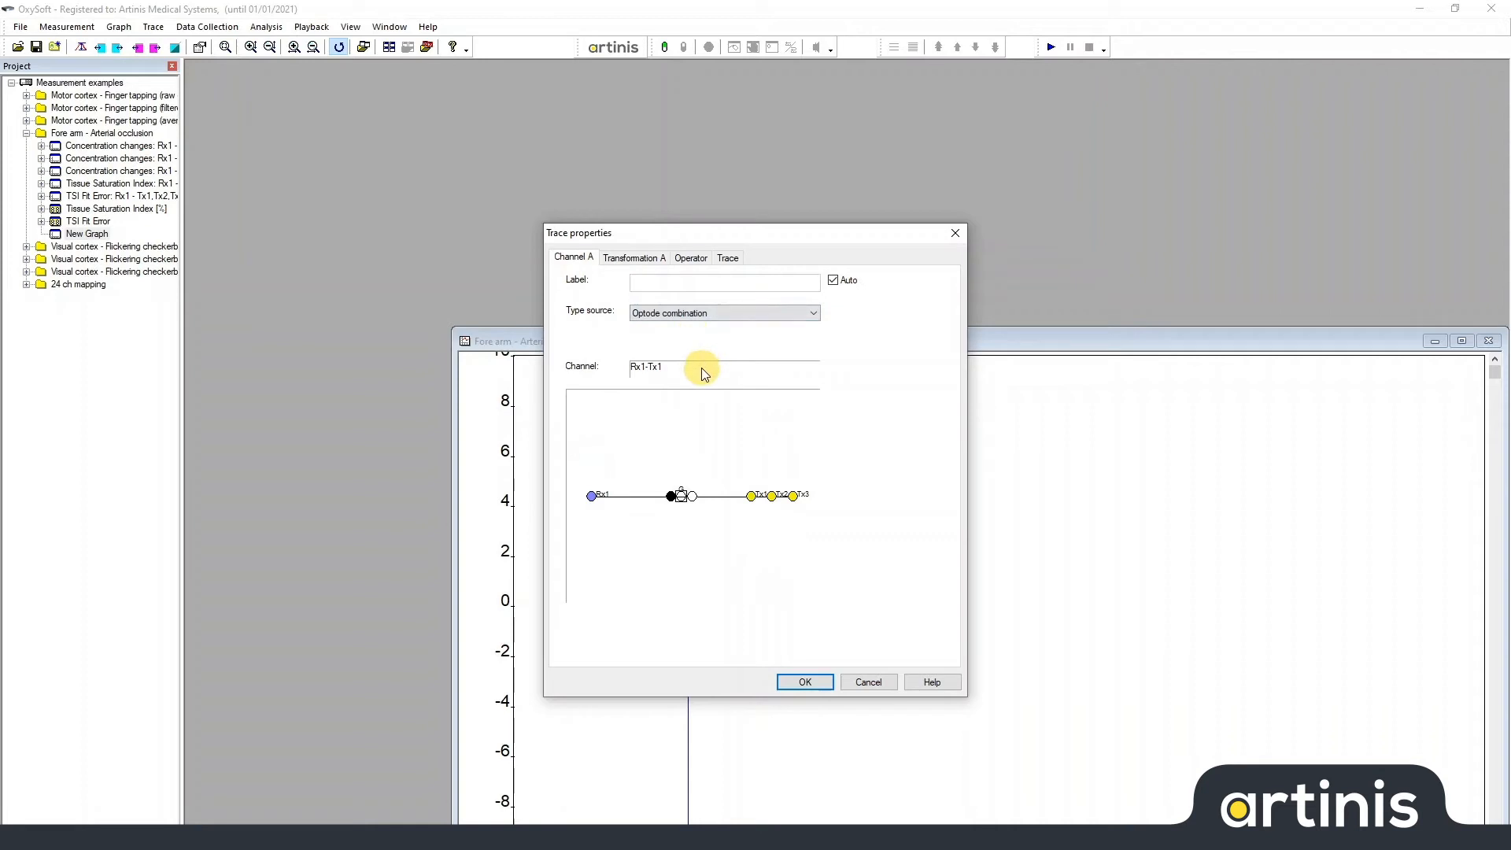
{"action": "left_click", "coordinate": [804, 682]}
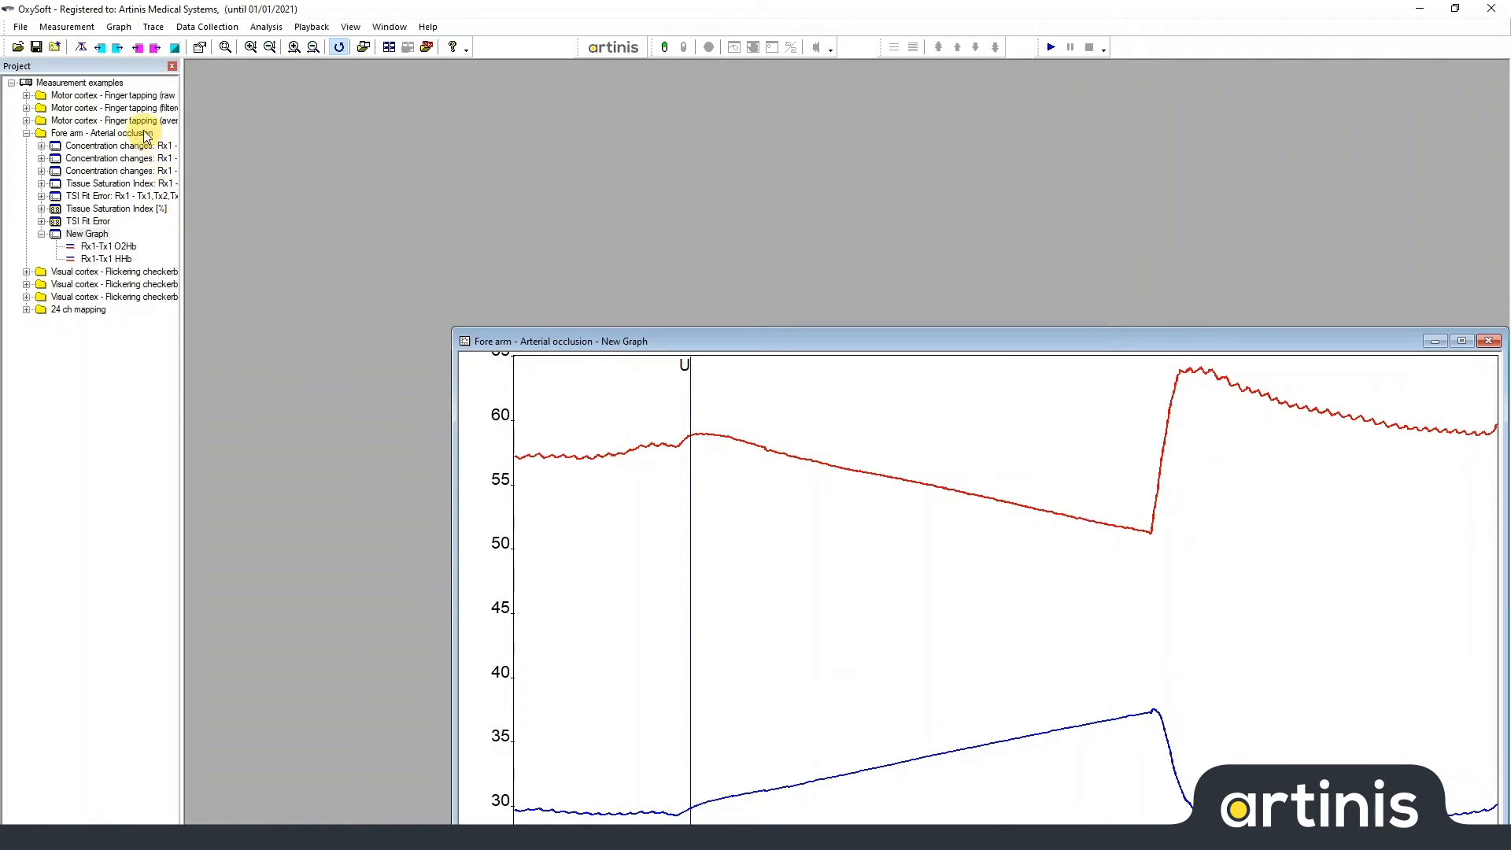
{"action": "right_click", "coordinate": [101, 132]}
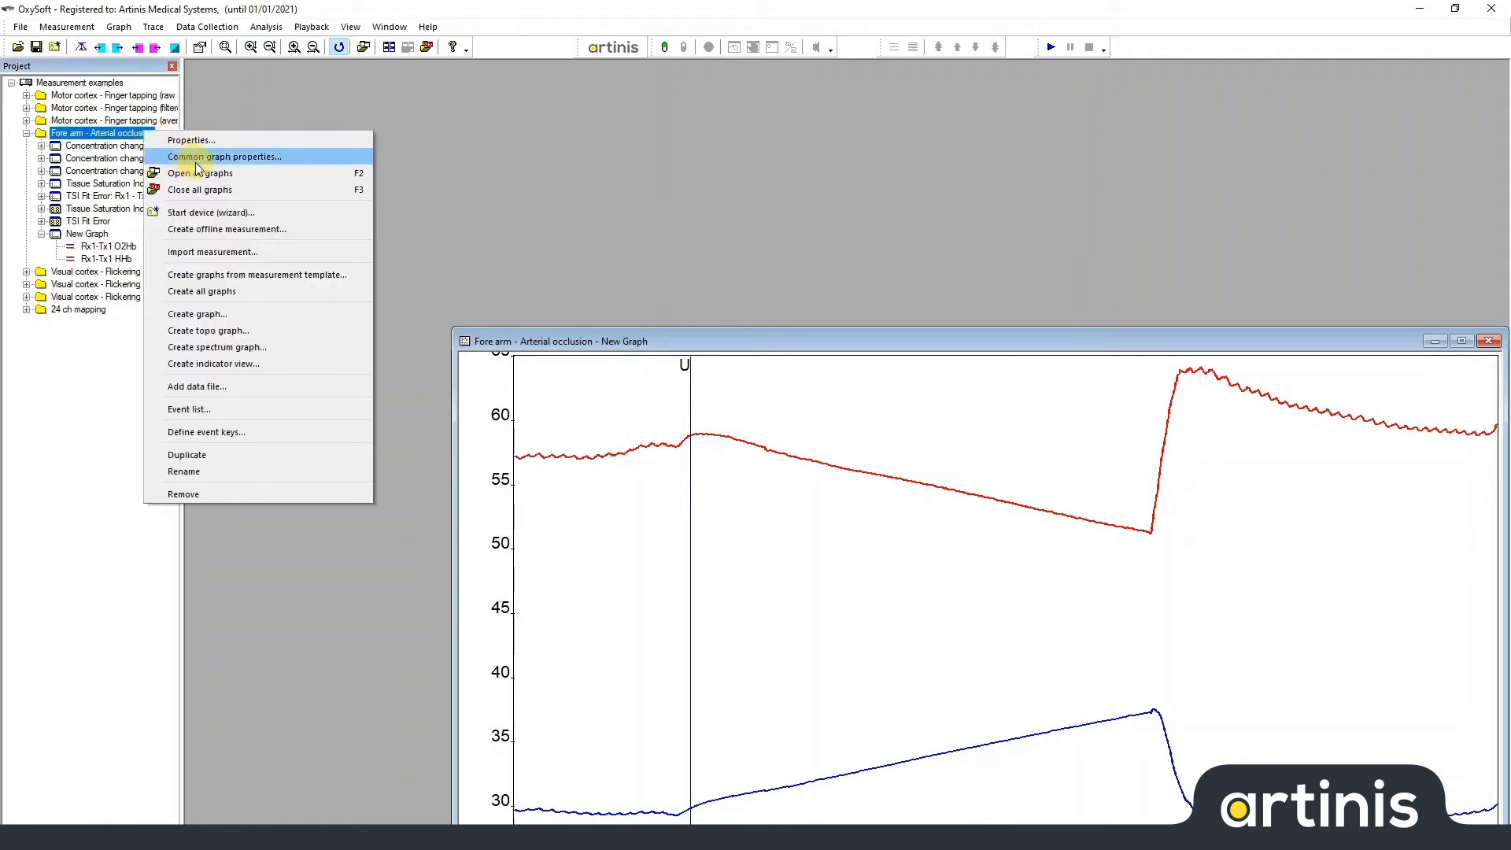
Choose Create all graphs for the Fore arm measurement
{"action": "left_click", "coordinate": [196, 291]}
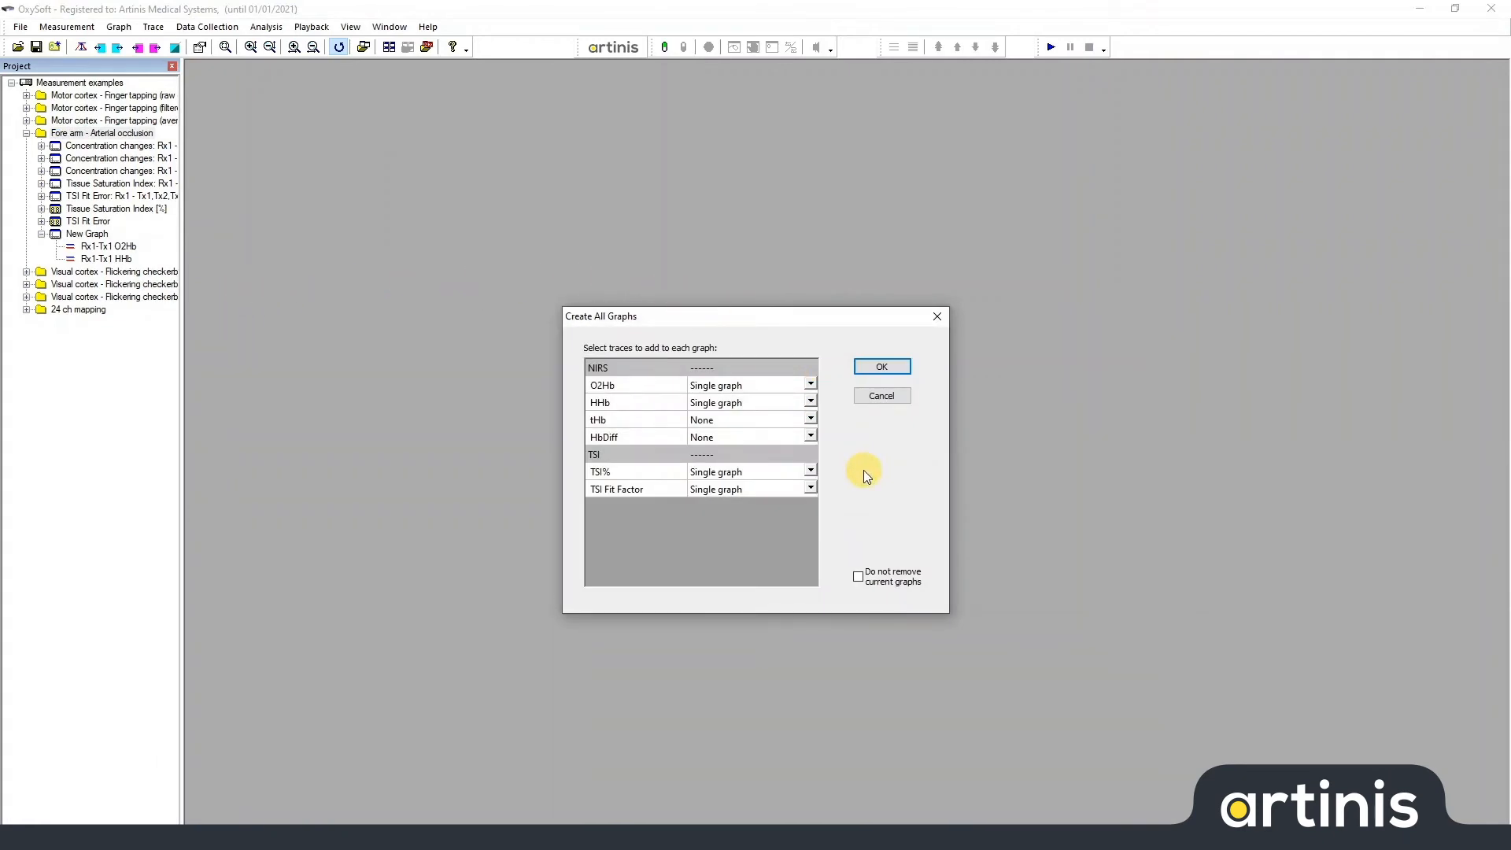
{"action": "mouse_move", "coordinate": [854, 463]}
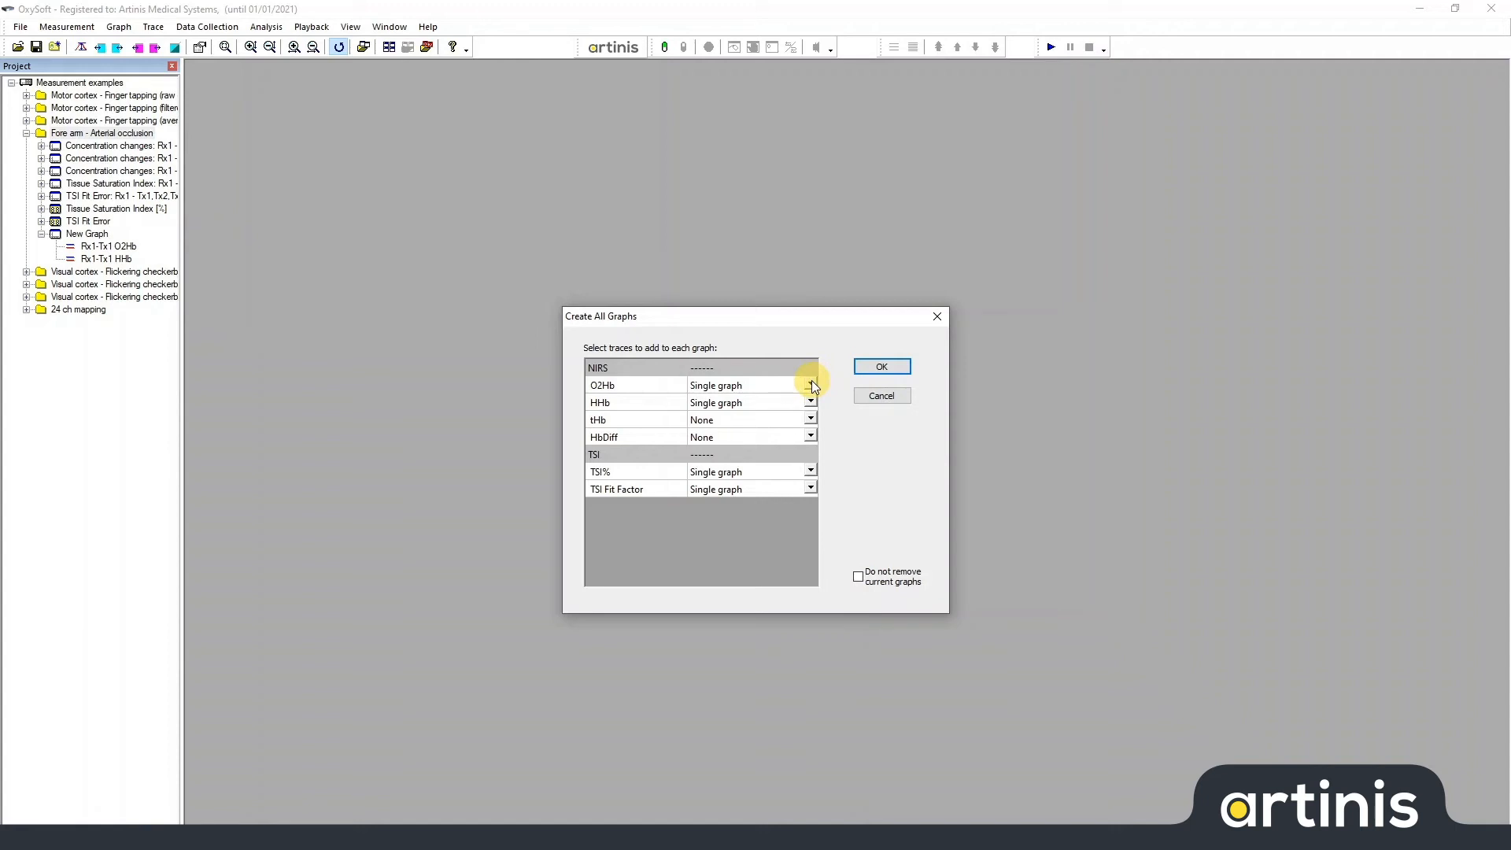
{"action": "left_click", "coordinate": [811, 384]}
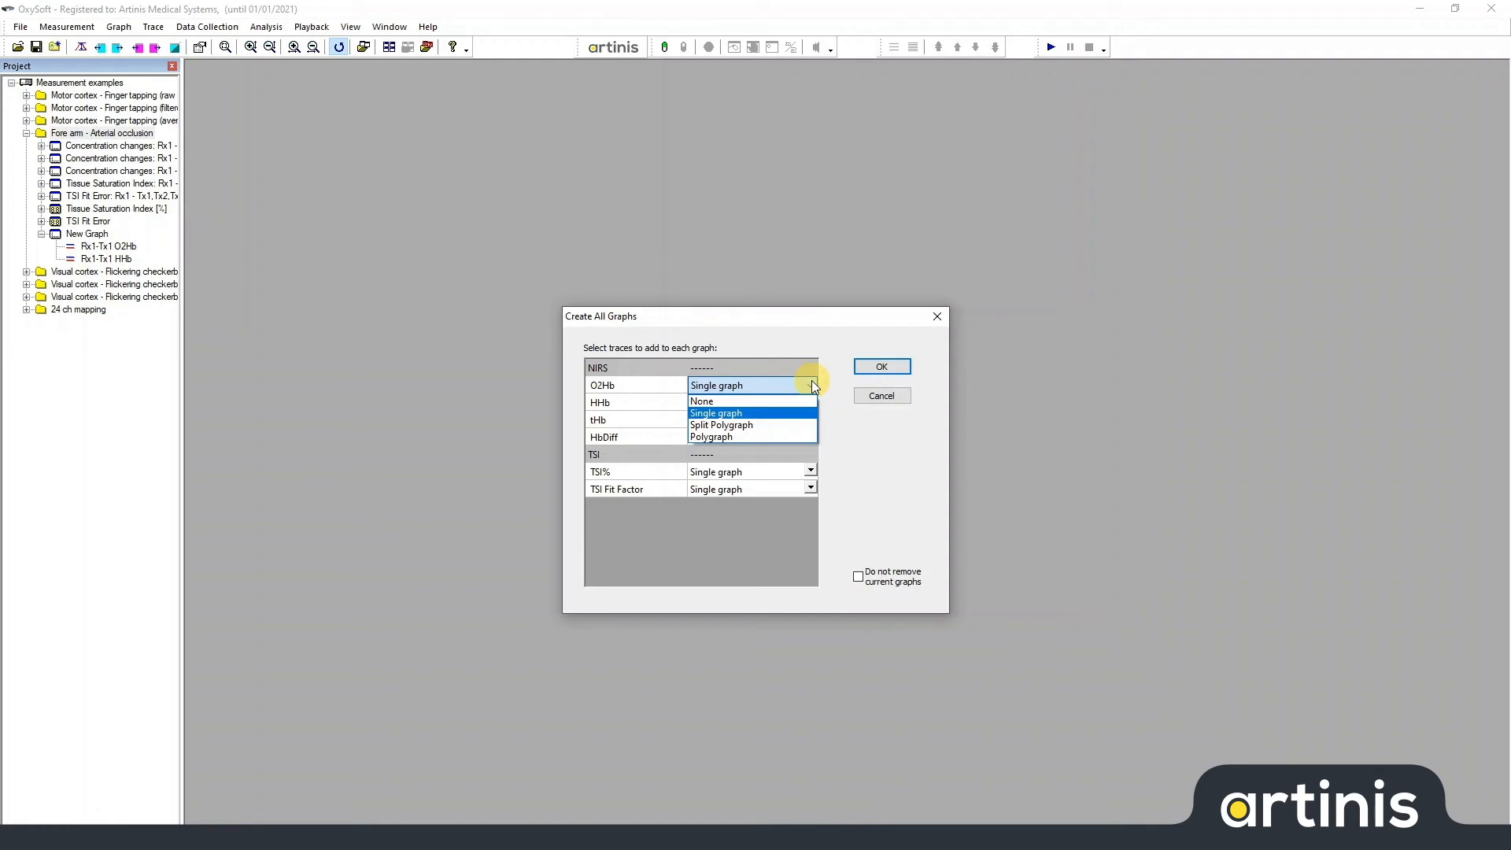
{"action": "mouse_move", "coordinate": [872, 475]}
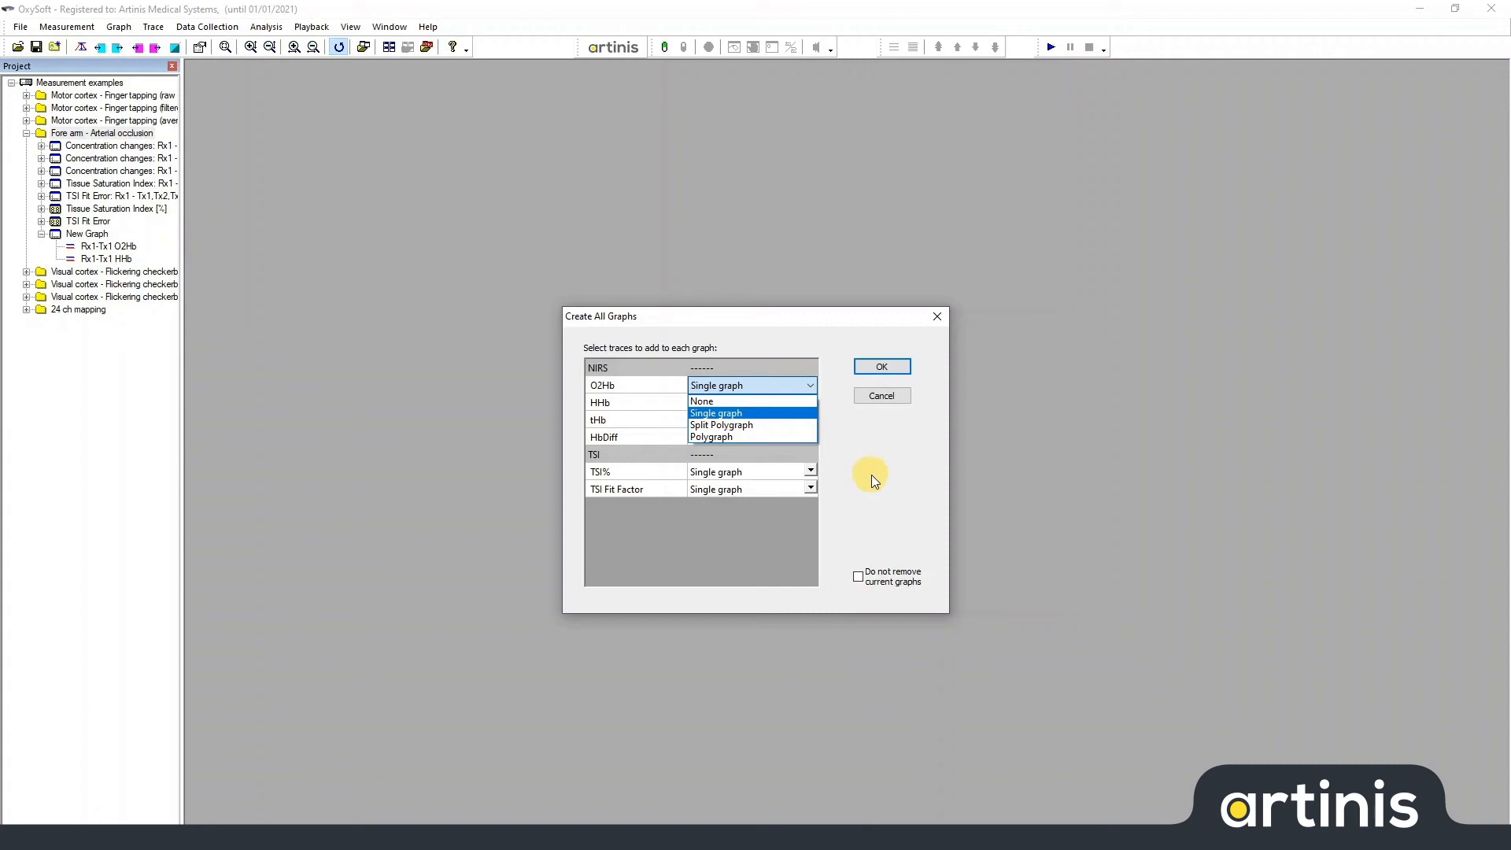
{"action": "left_click", "coordinate": [716, 412]}
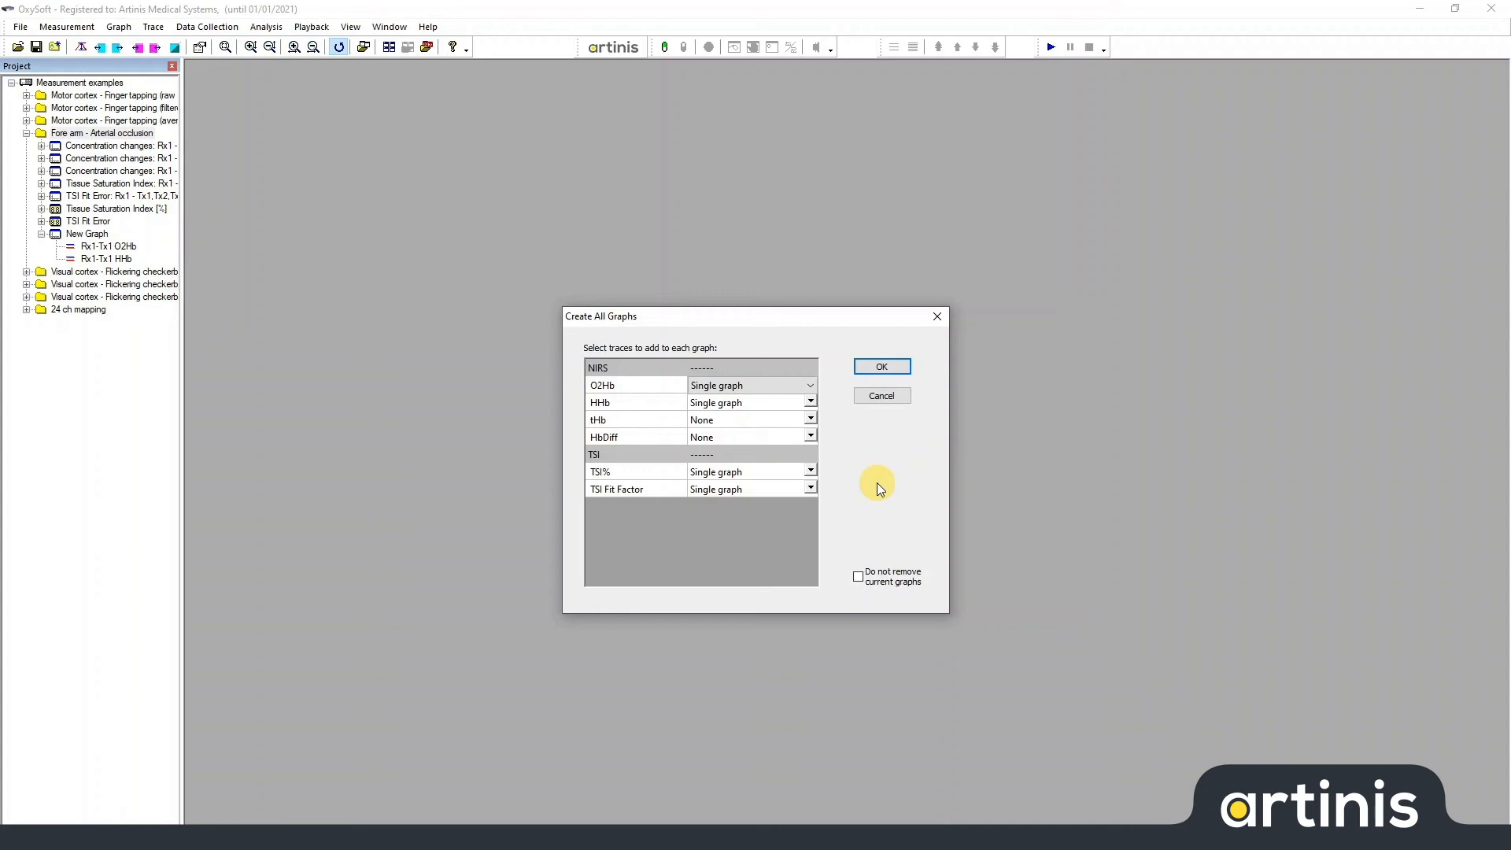
{"action": "mouse_move", "coordinate": [885, 497]}
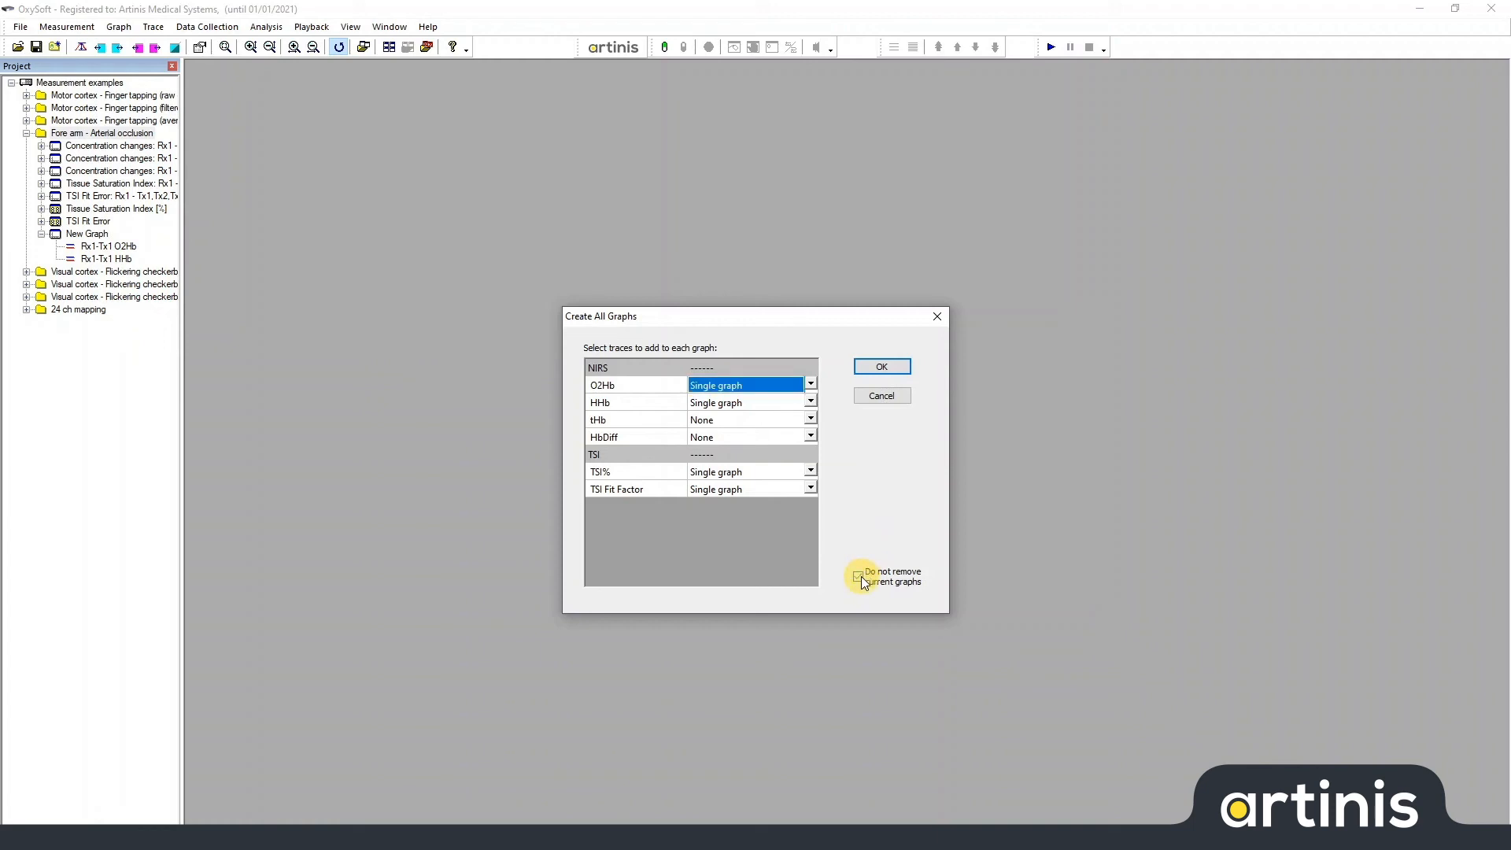
Create all default graphs with 'Do not remove current graphs' ticked
{"action": "left_click", "coordinate": [858, 576]}
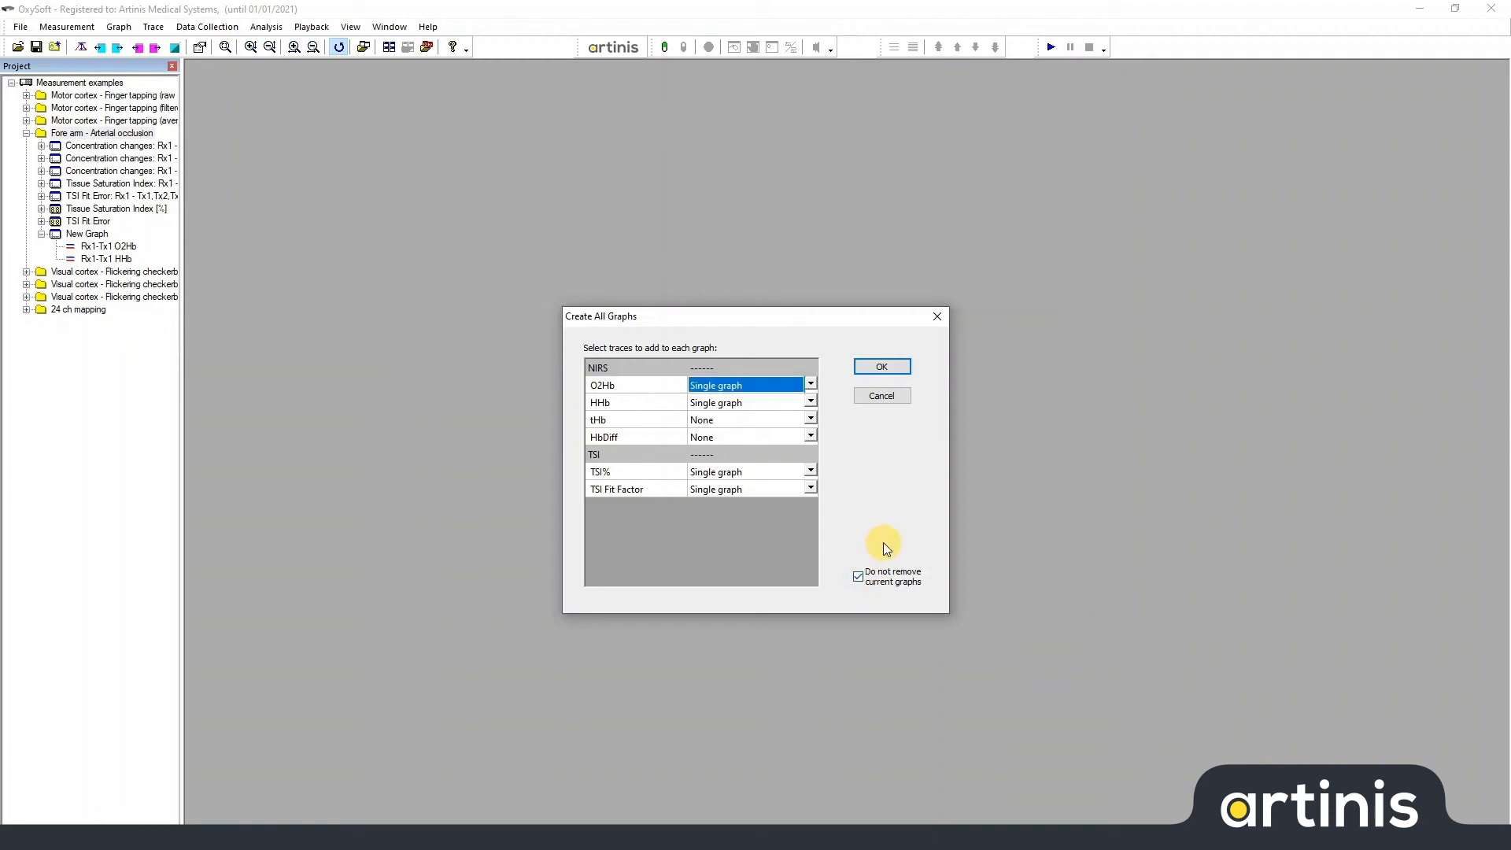
{"action": "mouse_move", "coordinate": [882, 368]}
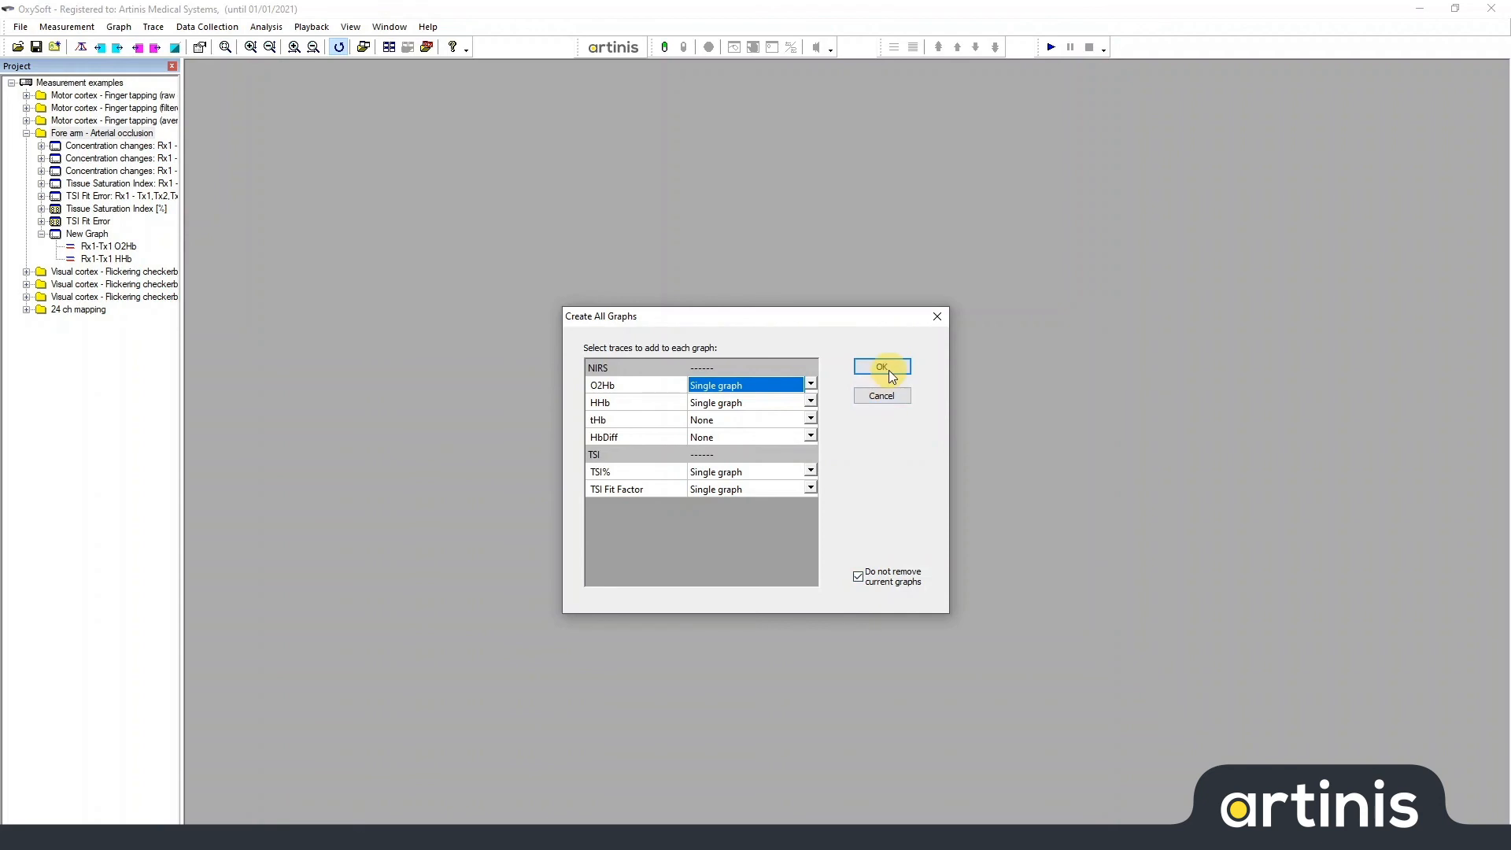
{"action": "left_click", "coordinate": [882, 365]}
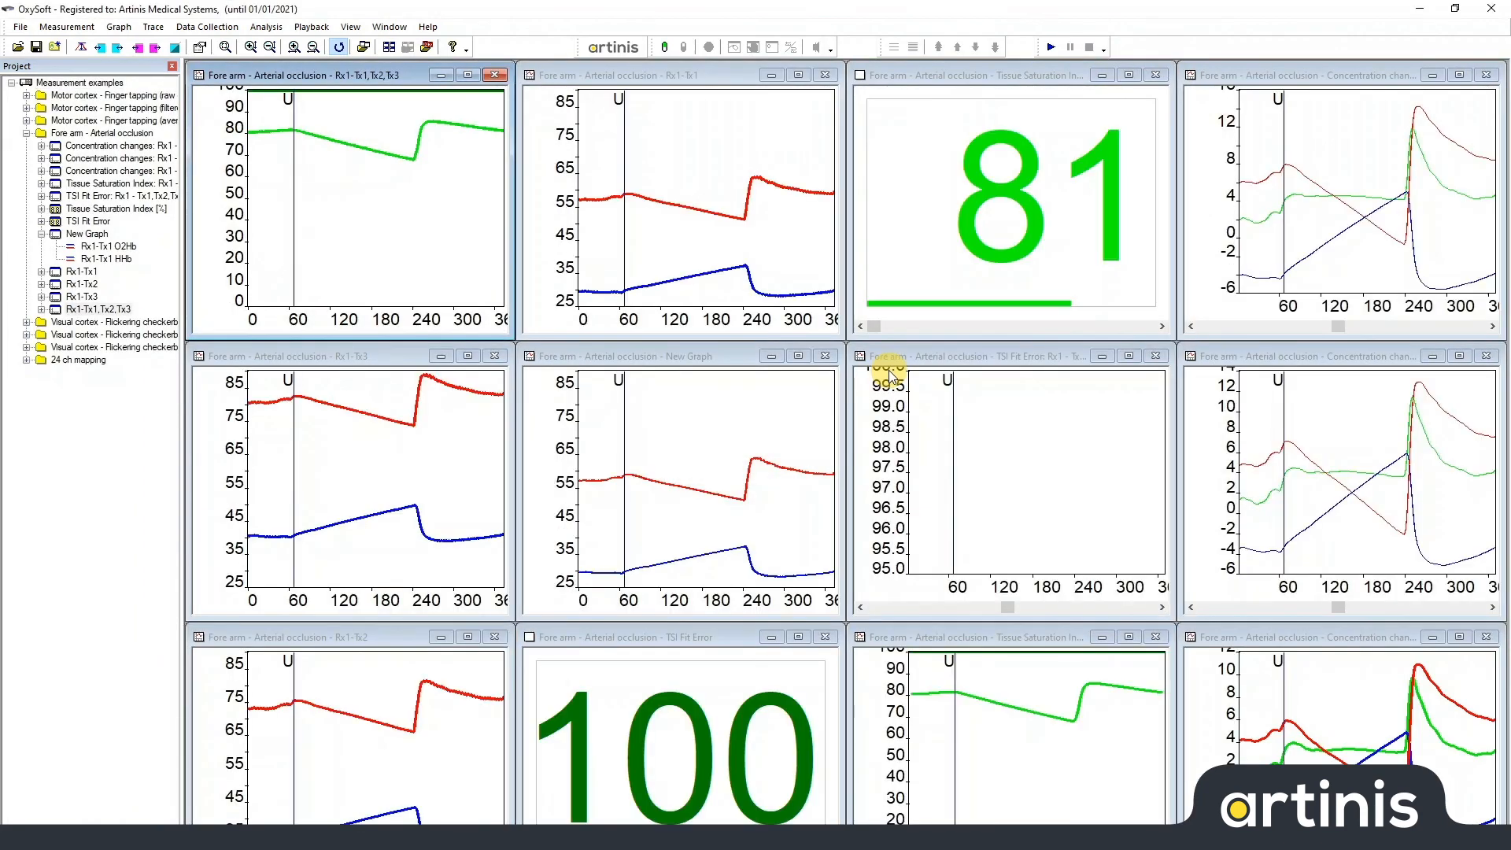